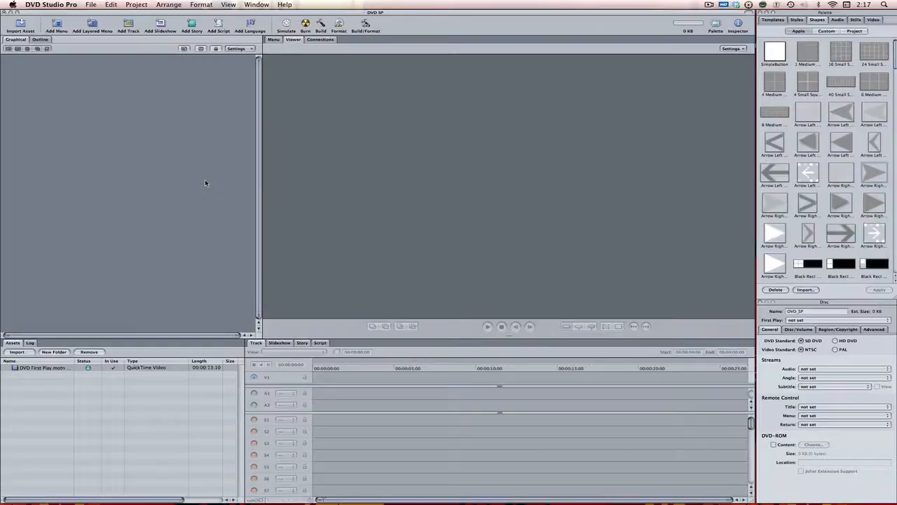
mouse_move(72, 369)
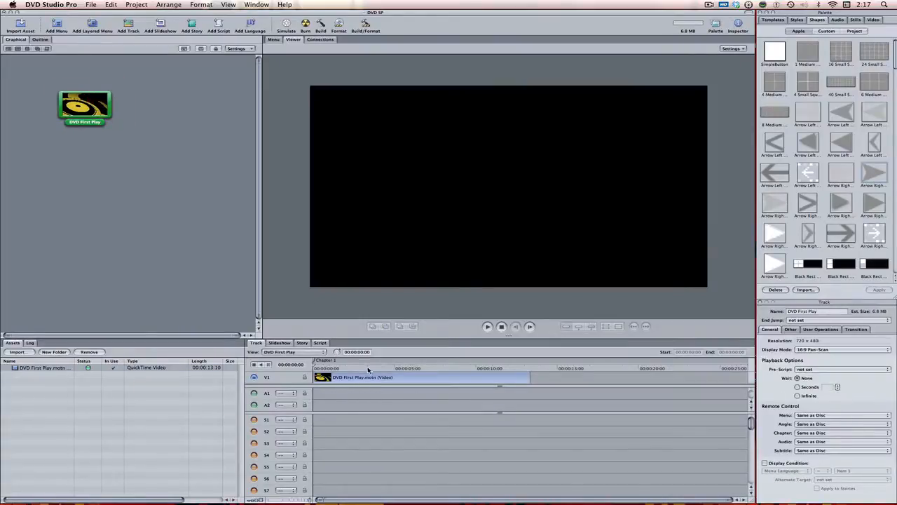
mouse_move(450, 347)
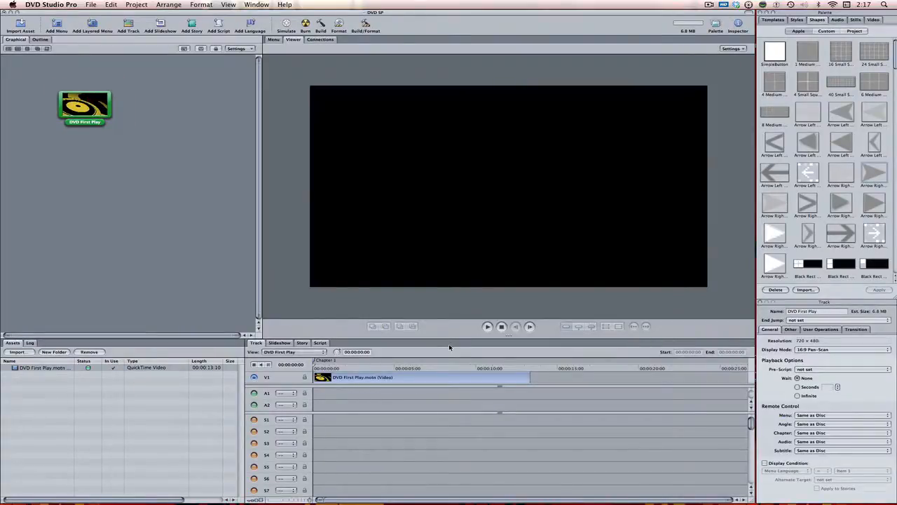
Preview the DVD First Play intro track playing through to the Tutorial DVD title
left_click(488, 326)
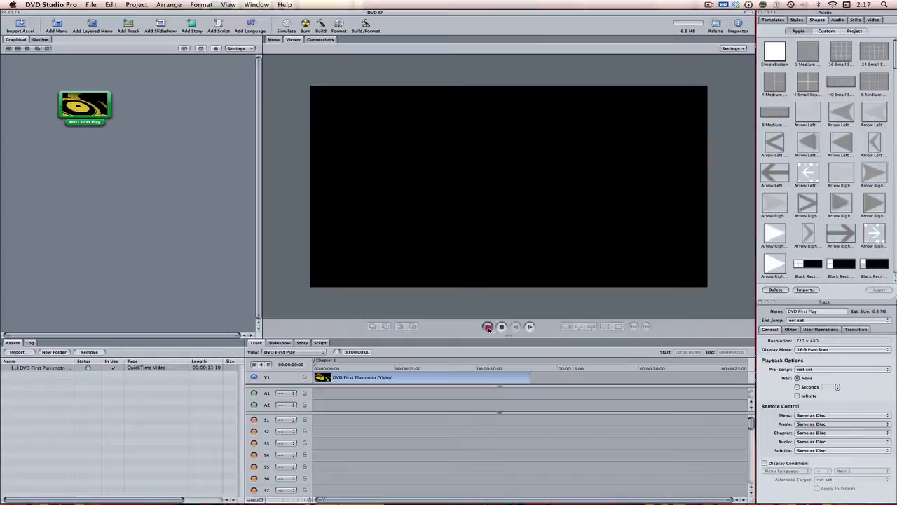
left_click(487, 325)
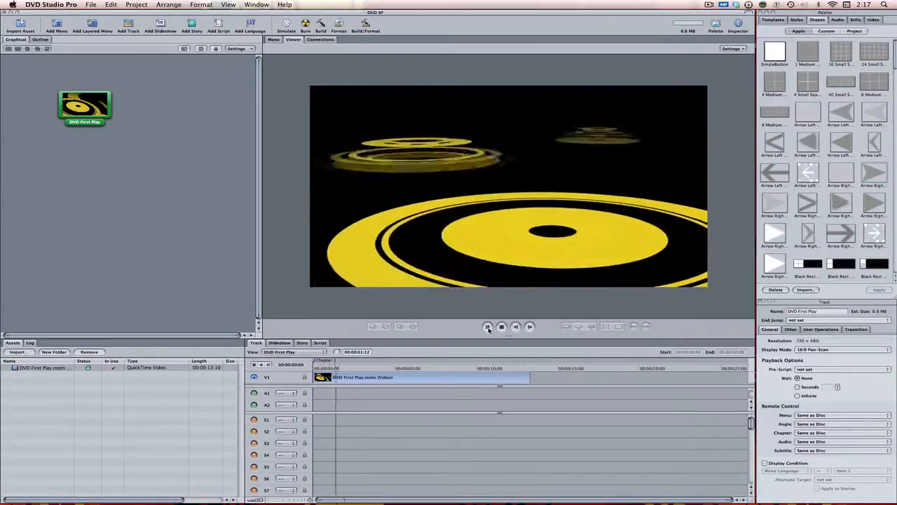
left_click(487, 327)
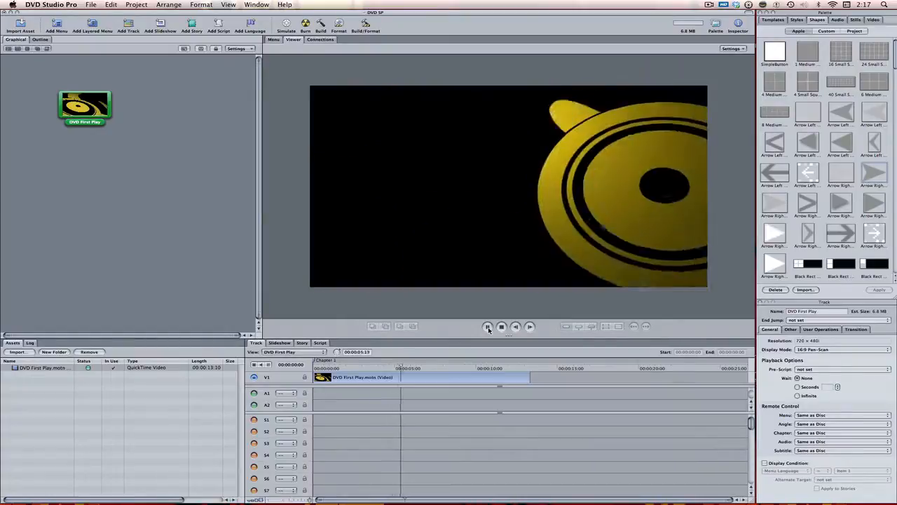
left_click(487, 327)
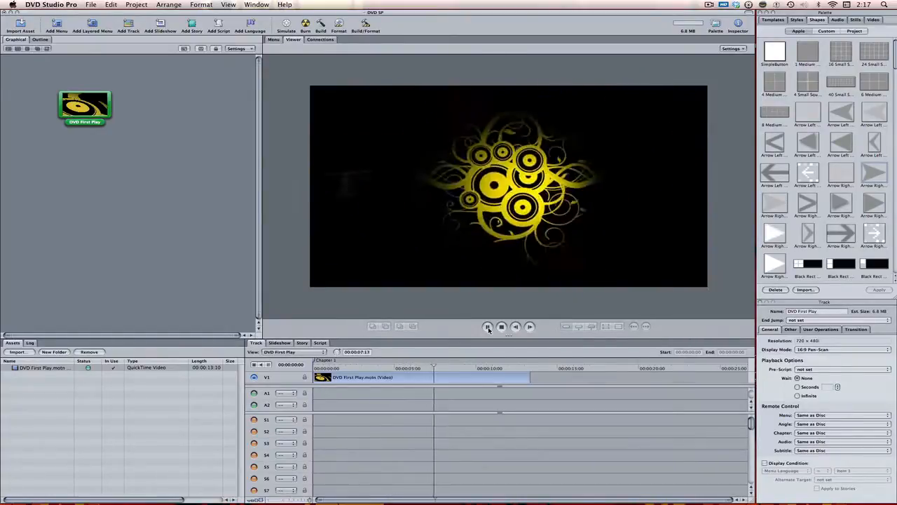
left_click(487, 327)
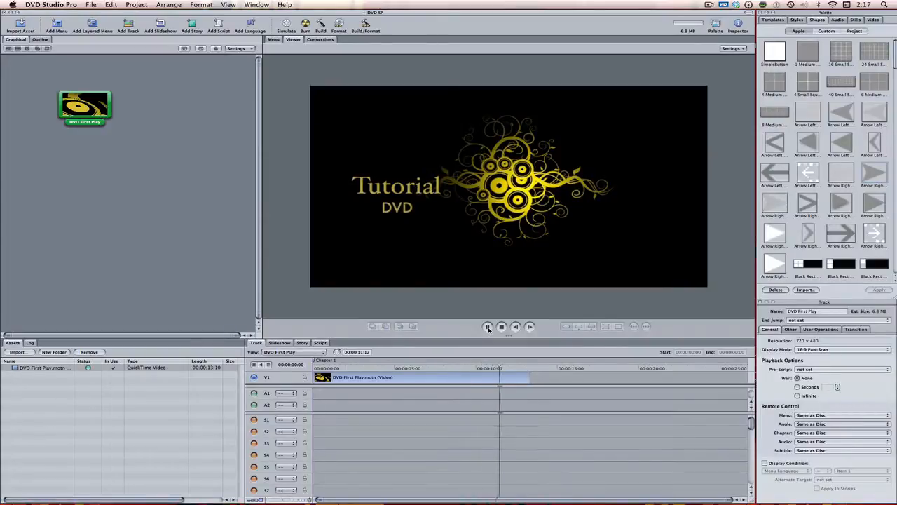
left_click(487, 326)
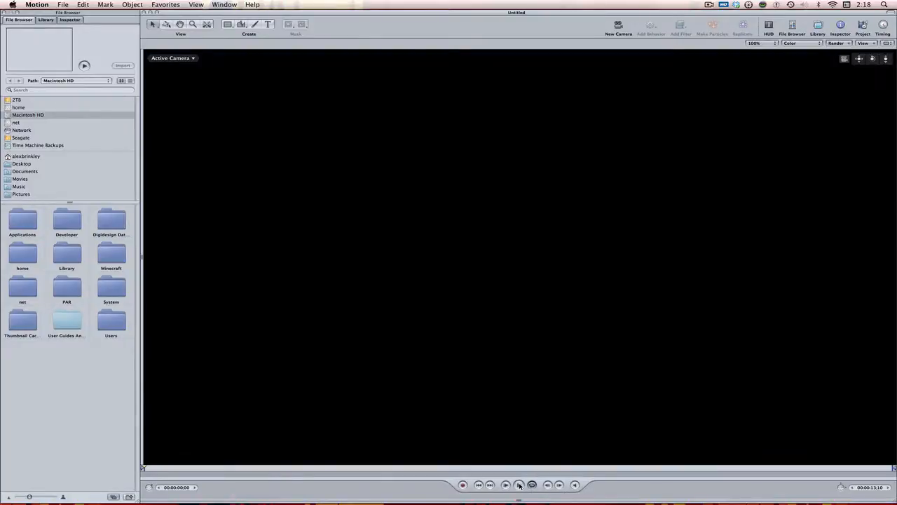
Play the intro animation and move the playhead to its final 'Title Here' frame
left_click(518, 486)
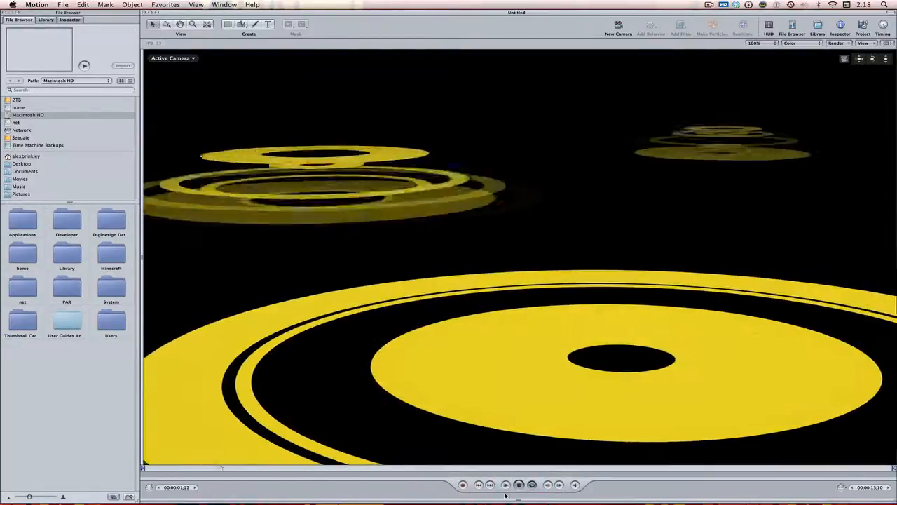
left_click(517, 482)
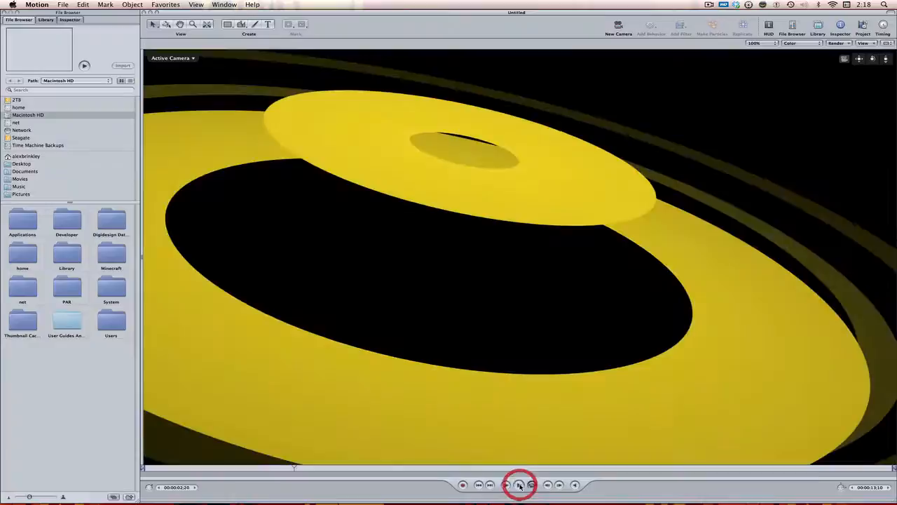
left_click(517, 485)
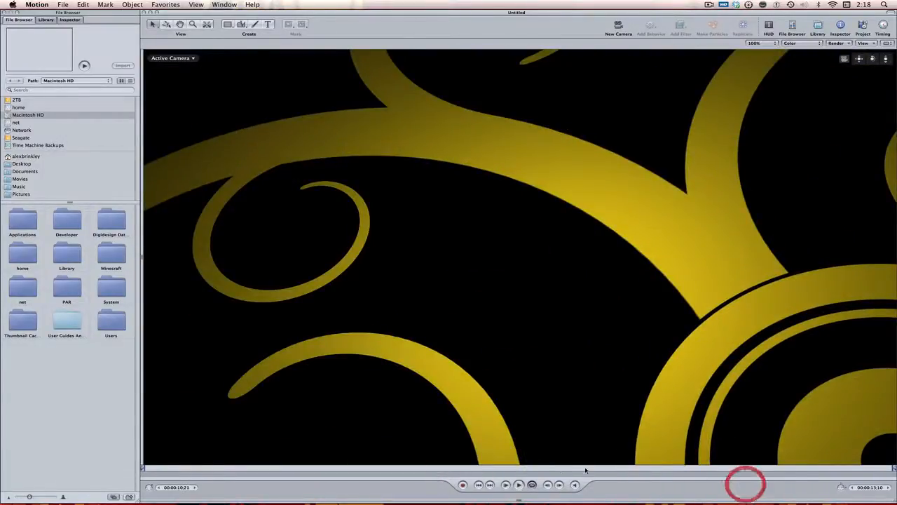
left_click(519, 482)
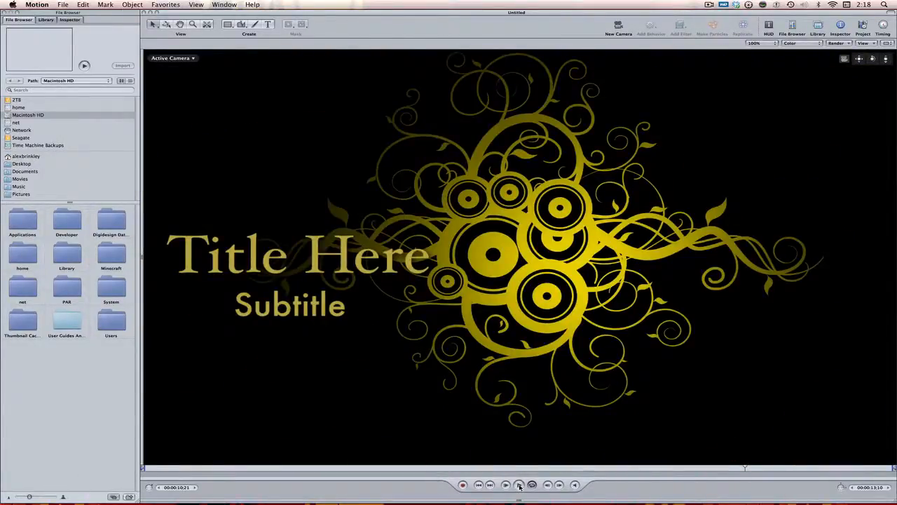
left_click(518, 486)
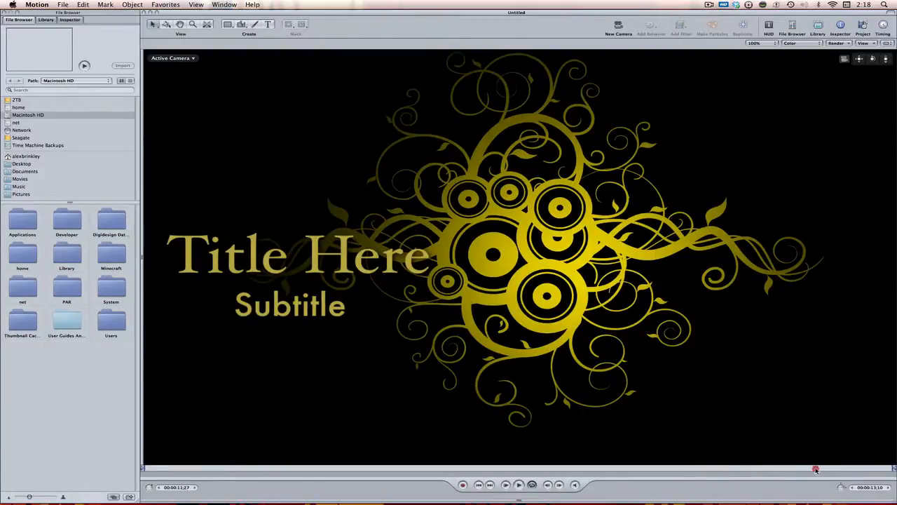
left_click_drag(815, 469, 841, 469)
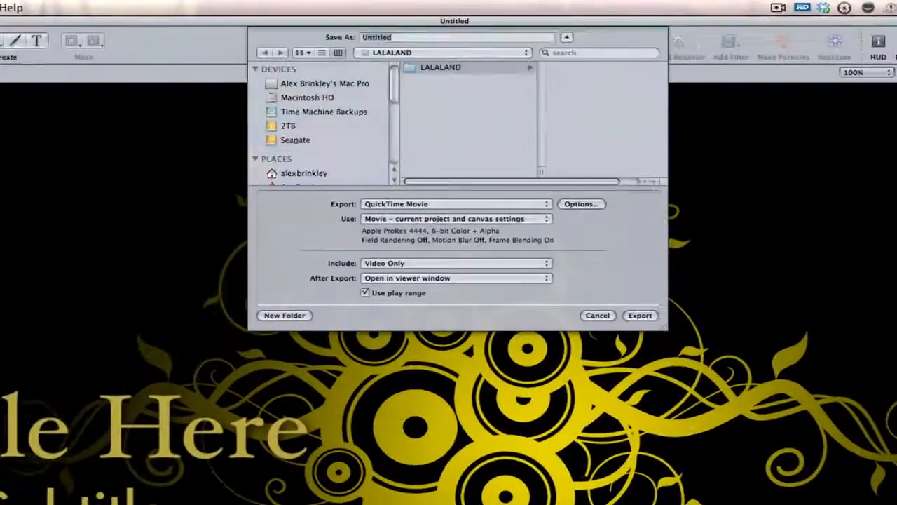
Export the current frame as a TIFF named 'Tutorial End Frame'
left_click(452, 204)
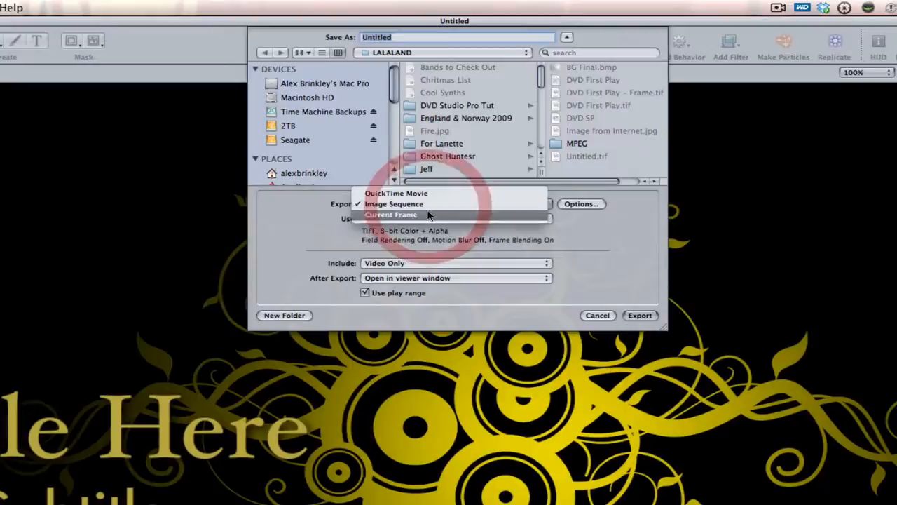
left_click(392, 214)
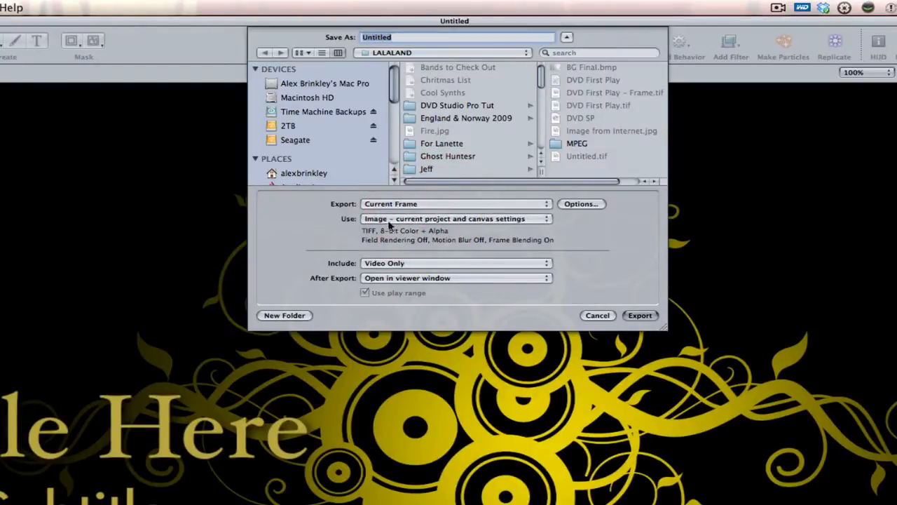
left_click(454, 218)
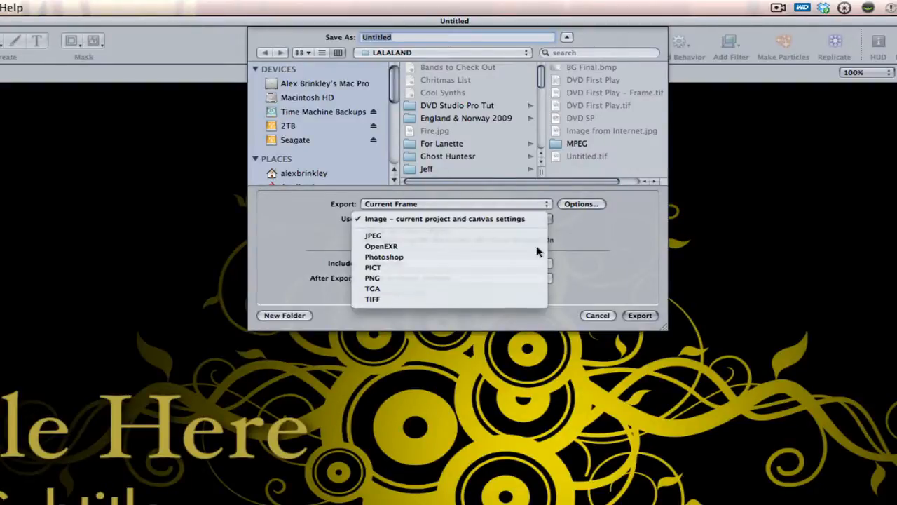
mouse_move(504, 240)
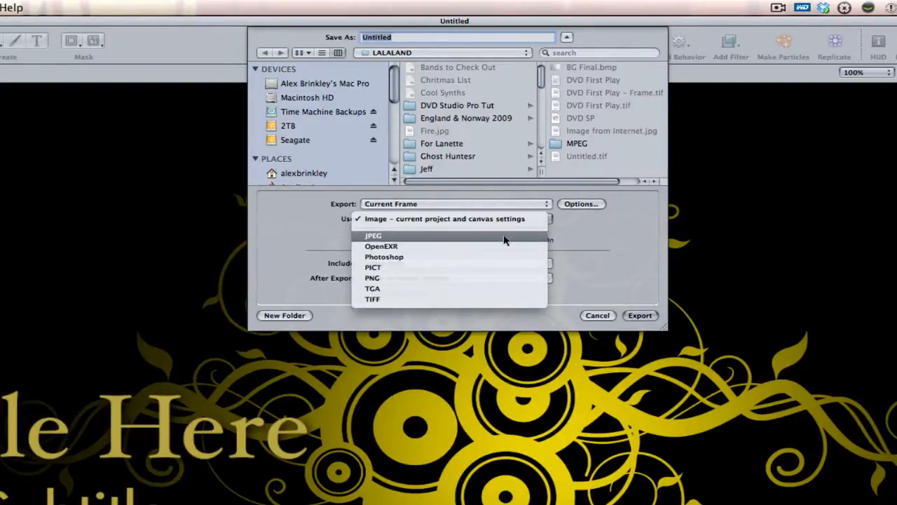
mouse_move(495, 299)
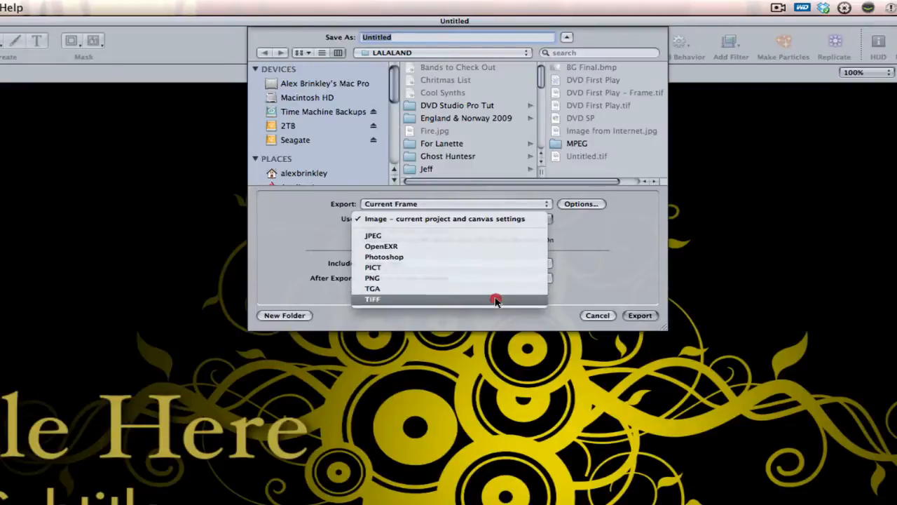
left_click(372, 299)
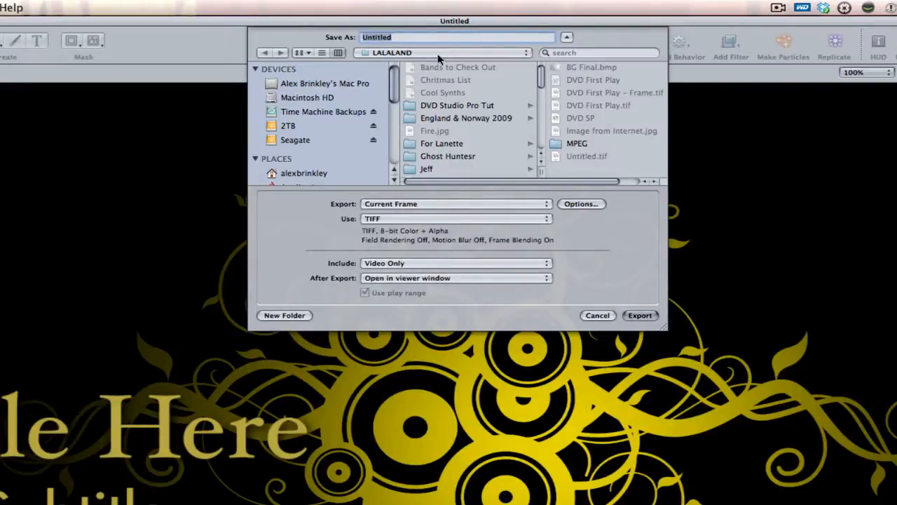
type("T")
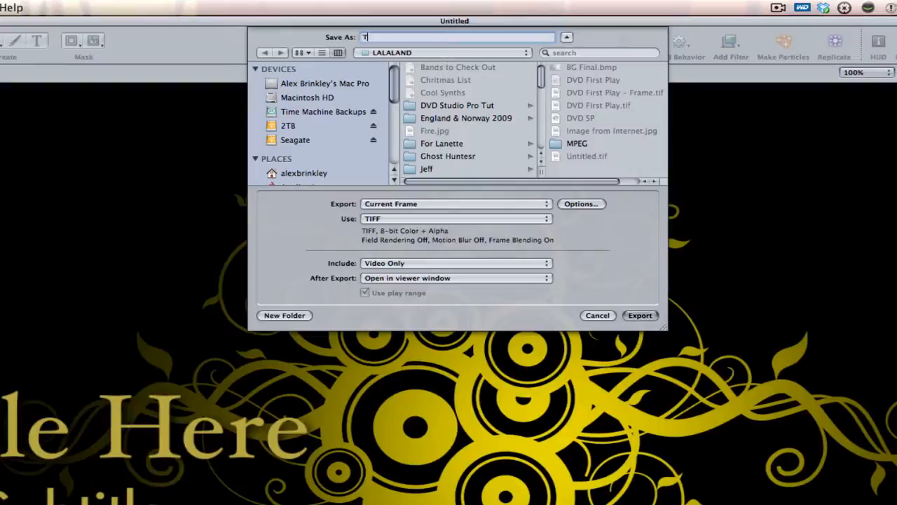
type("utorial End Fr")
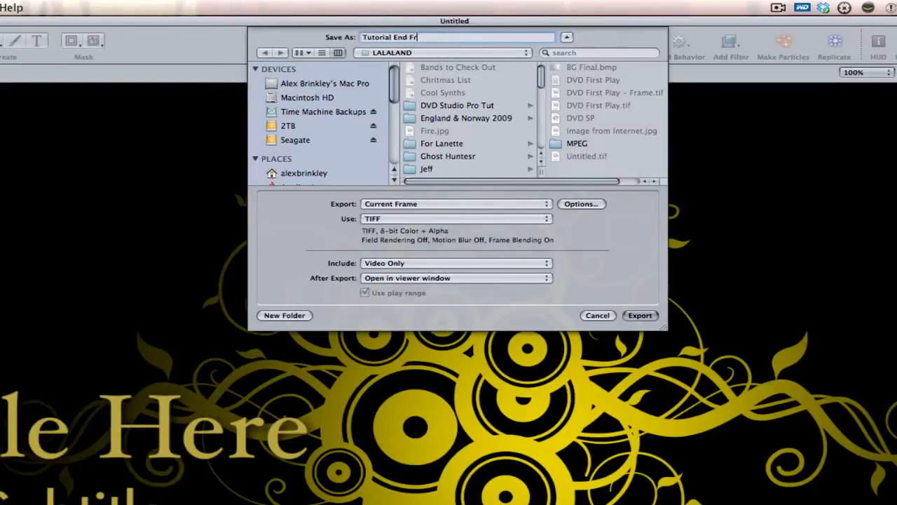
left_click(640, 316)
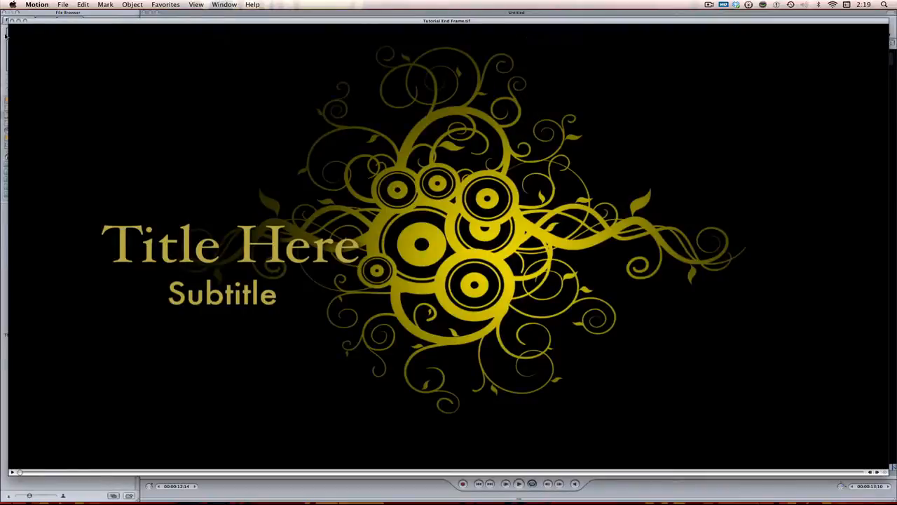
Import Tutorial End Frame.tif from the project images folder into DVD Studio Pro
left_click(21, 25)
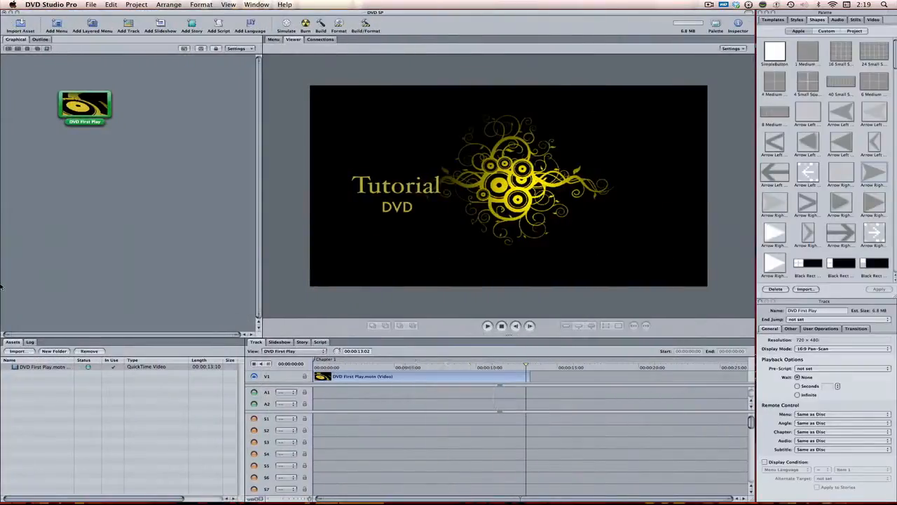
left_click(16, 27)
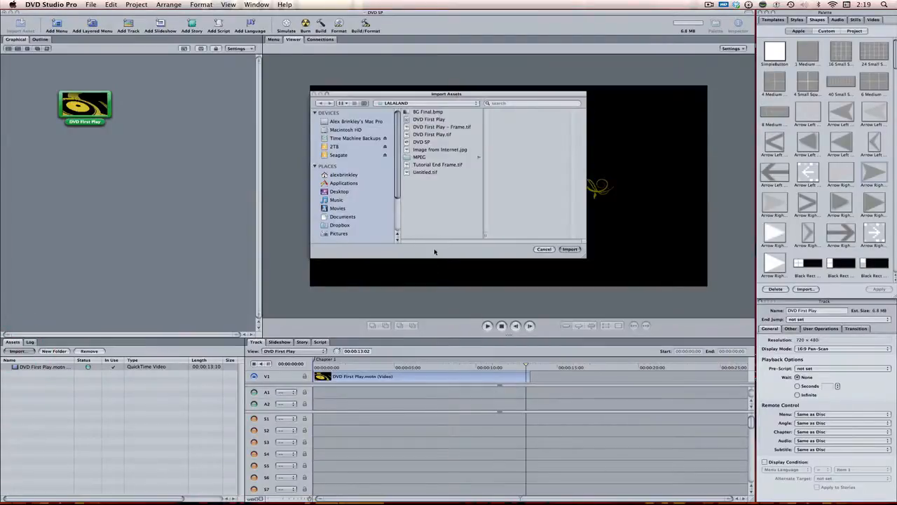
left_click(437, 164)
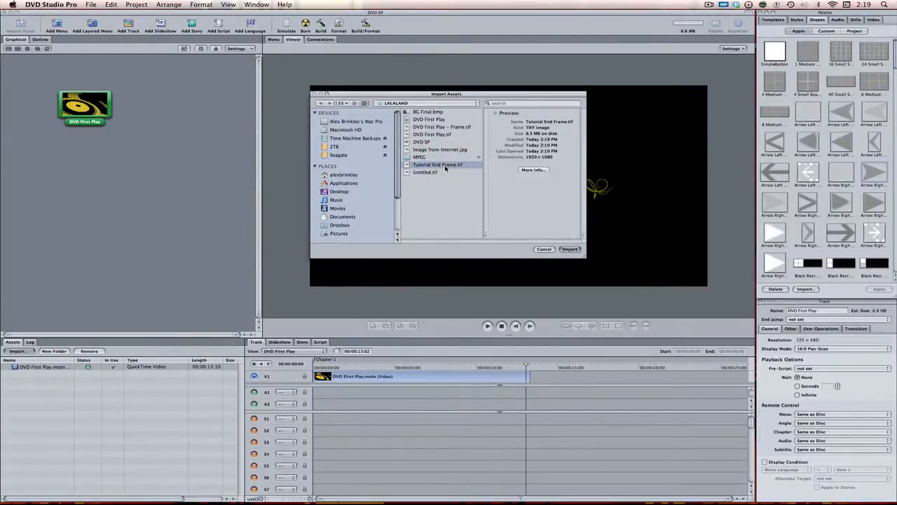
left_click(570, 249)
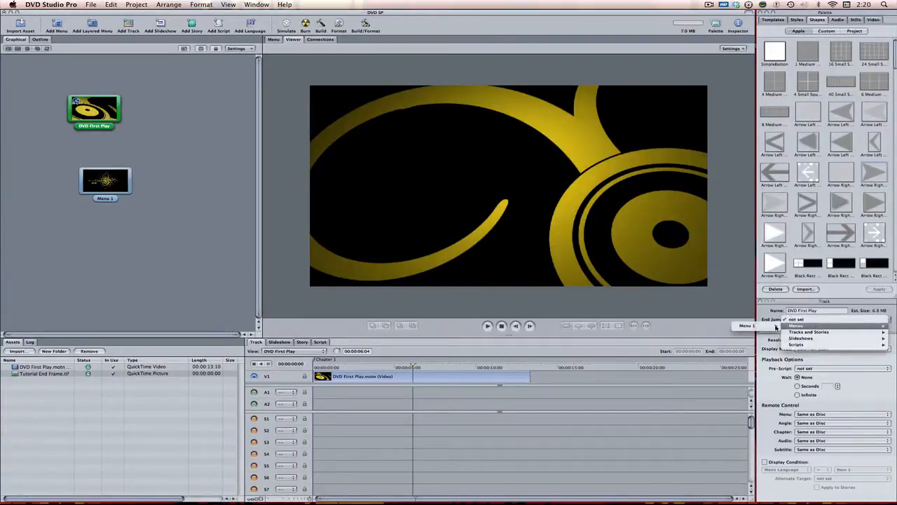
Set the intro track's End Jump to Menu 1 and bring Menu 1 up
left_click(798, 328)
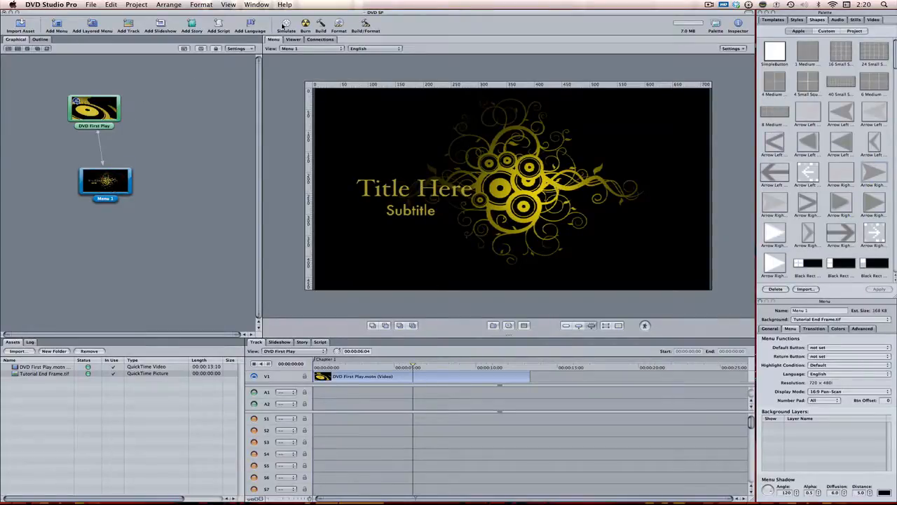
left_click(282, 26)
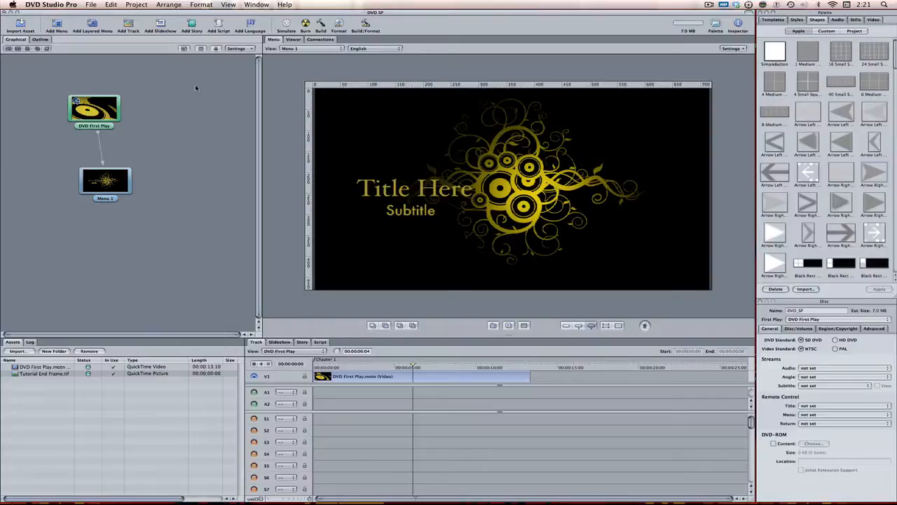
Select Menu 1, browse the Styles palette, then close the Motion project
left_click(105, 181)
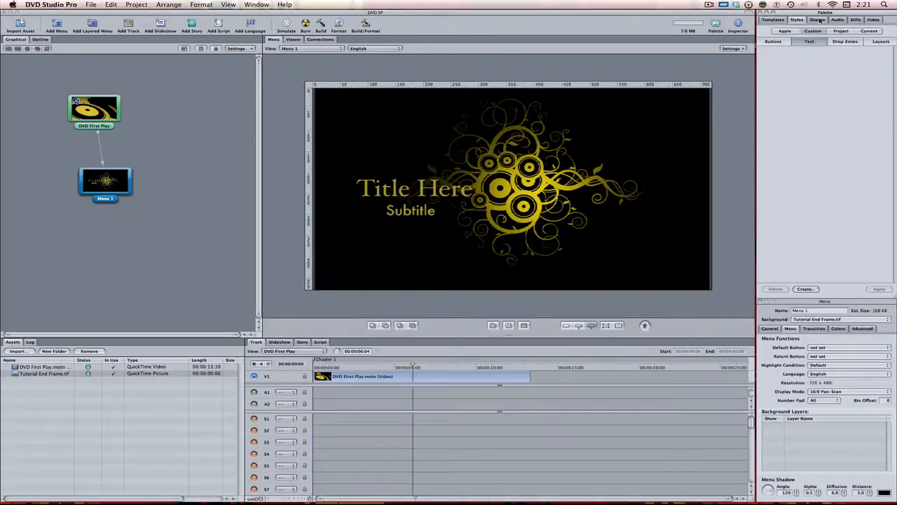
left_click(814, 21)
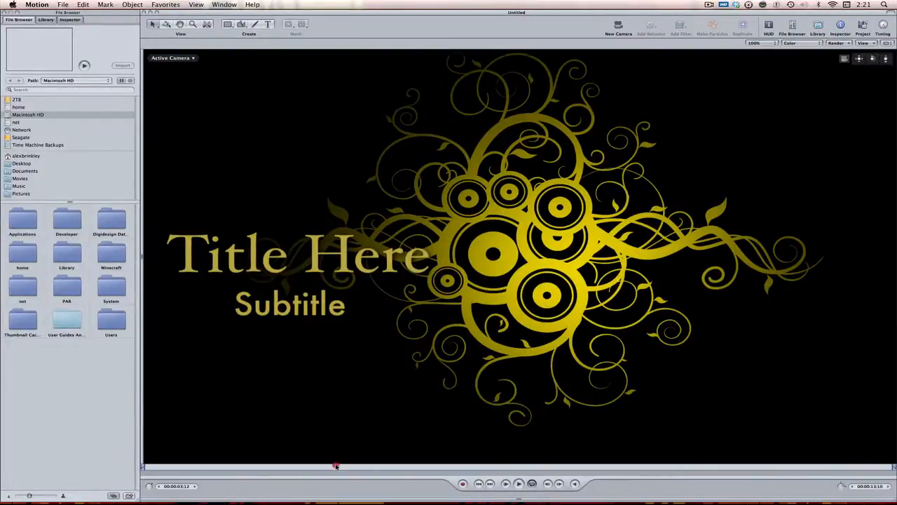
left_click(58, 5)
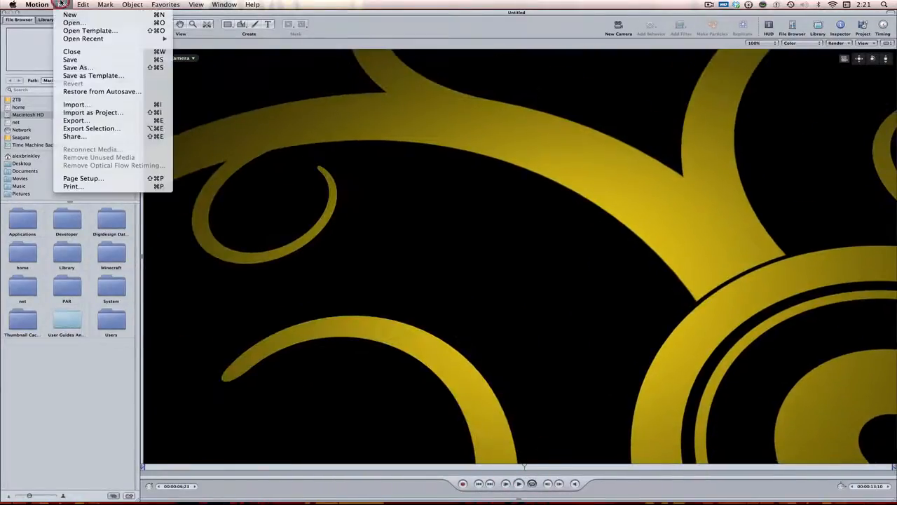
left_click(75, 14)
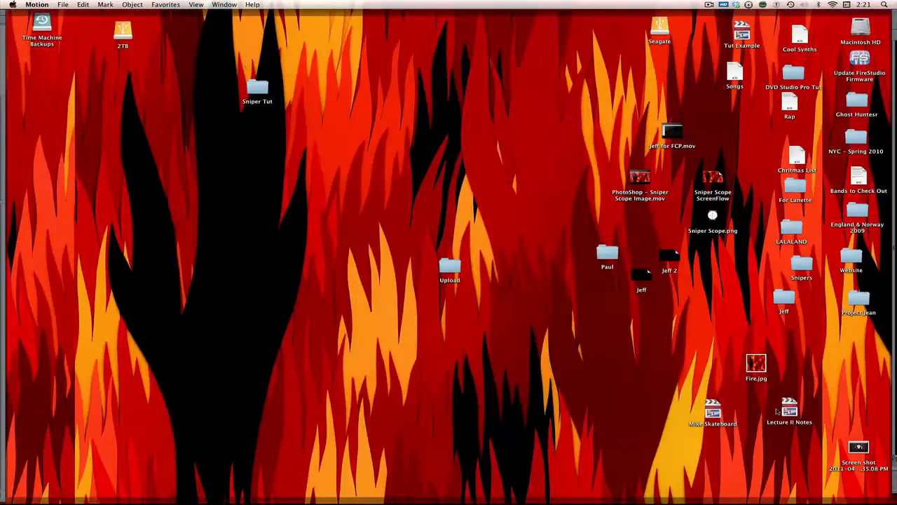
Open Tutorial End Frame.tif from the LALALAND folder in Motion and adjust canvas zoom
double_click(791, 231)
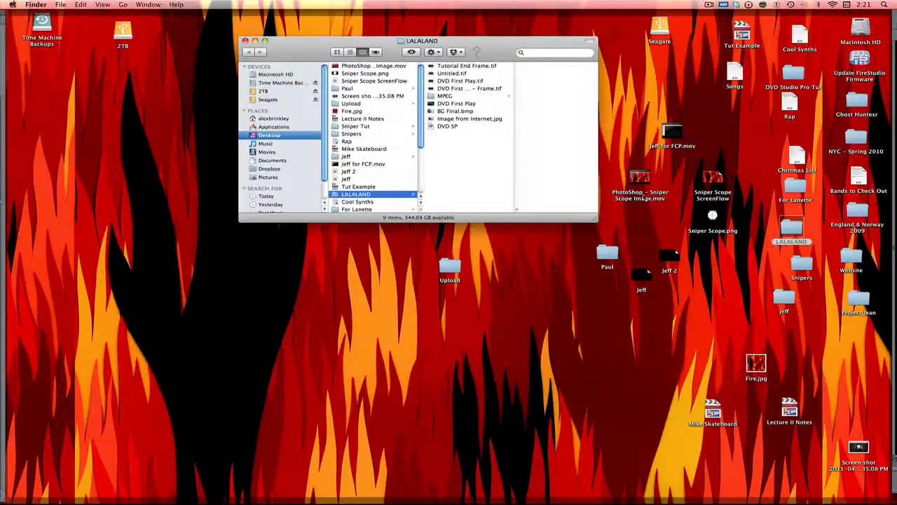
left_click(473, 65)
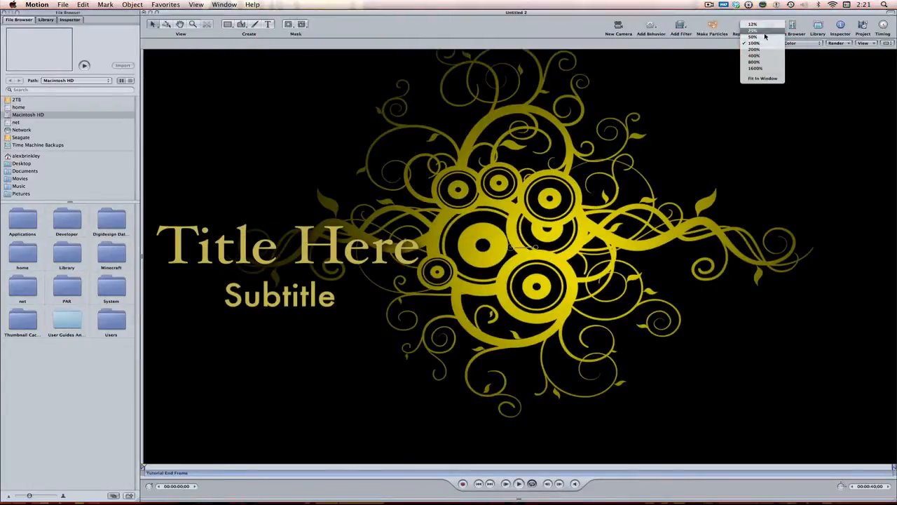
left_click(753, 46)
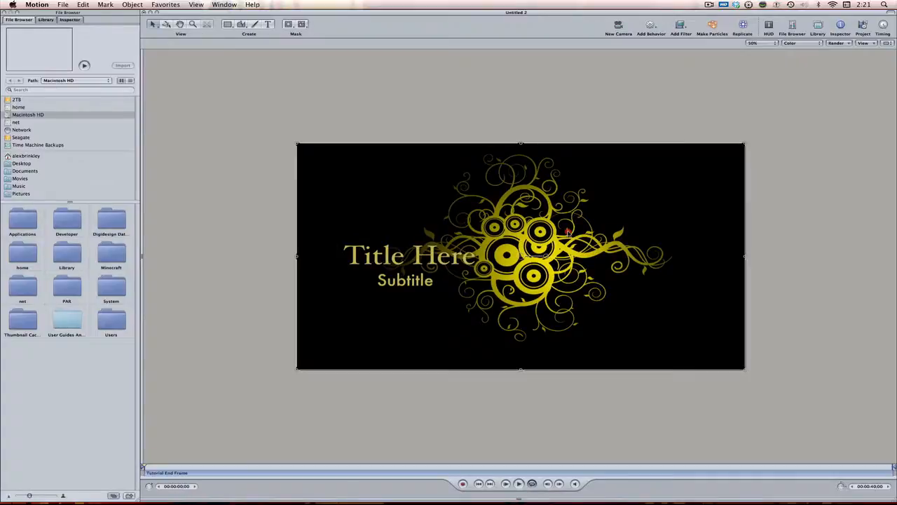
left_click(754, 45)
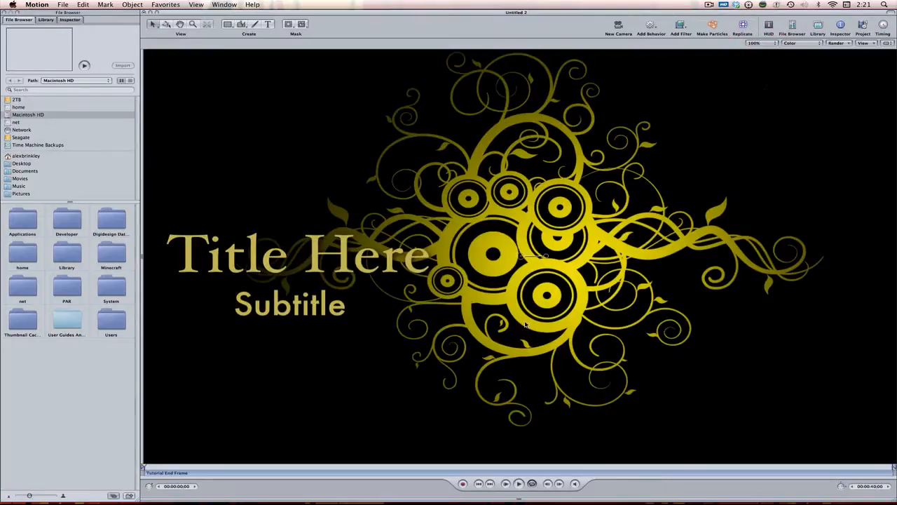
Create a text layer below the subtitle reading 'Play'
left_click(267, 24)
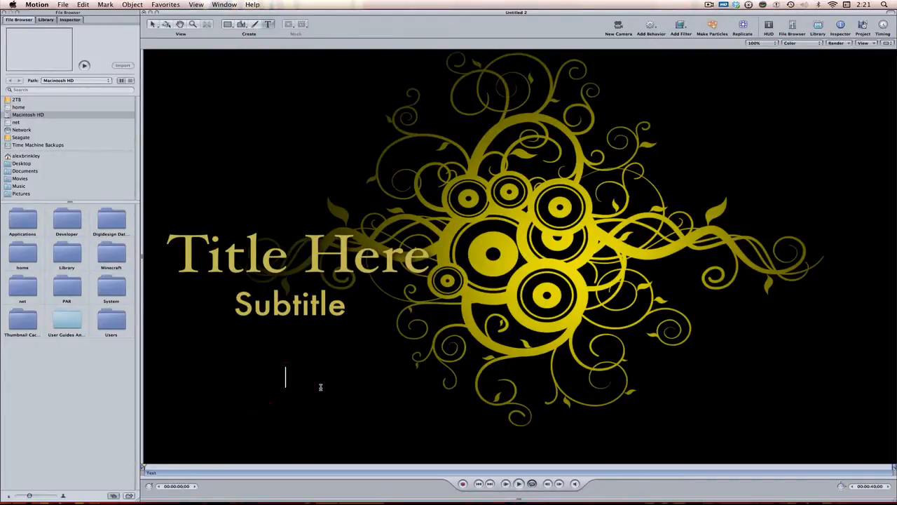
type("Play")
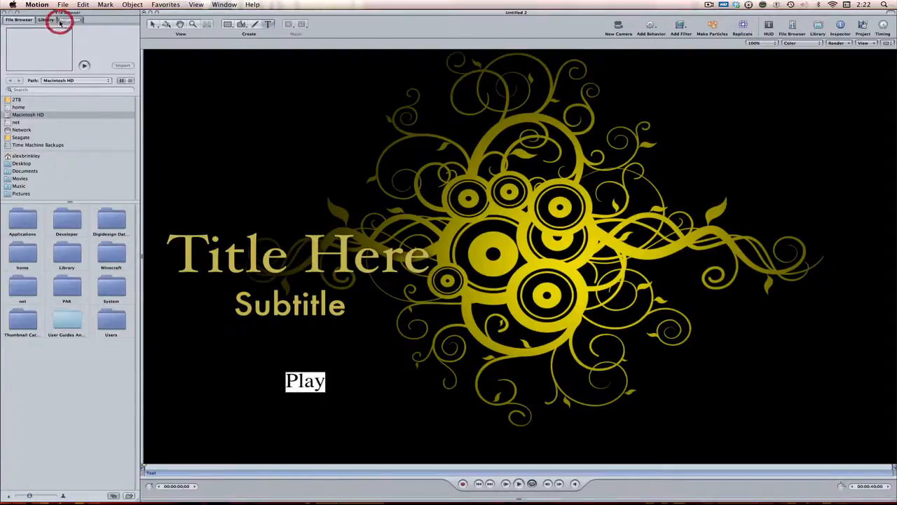
Enlarge the Play text and change its face colour to yellow
left_click(61, 26)
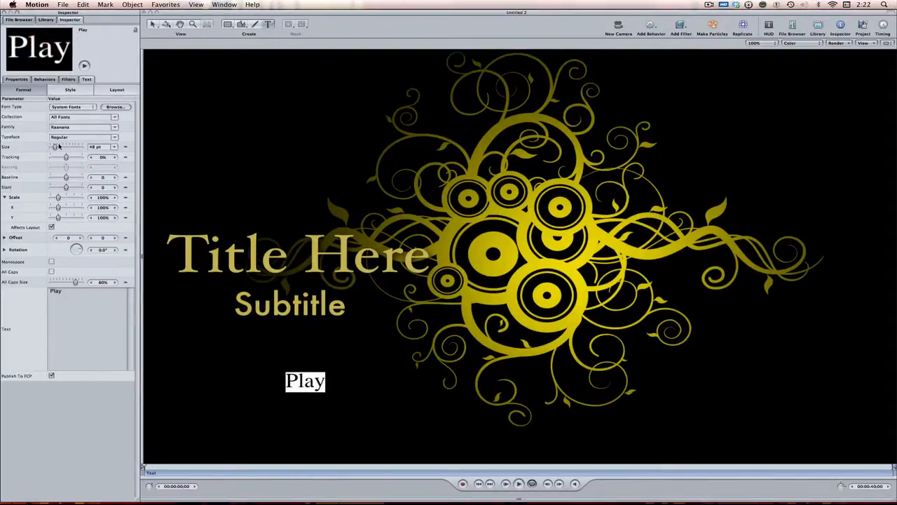
left_click_drag(56, 147, 65, 147)
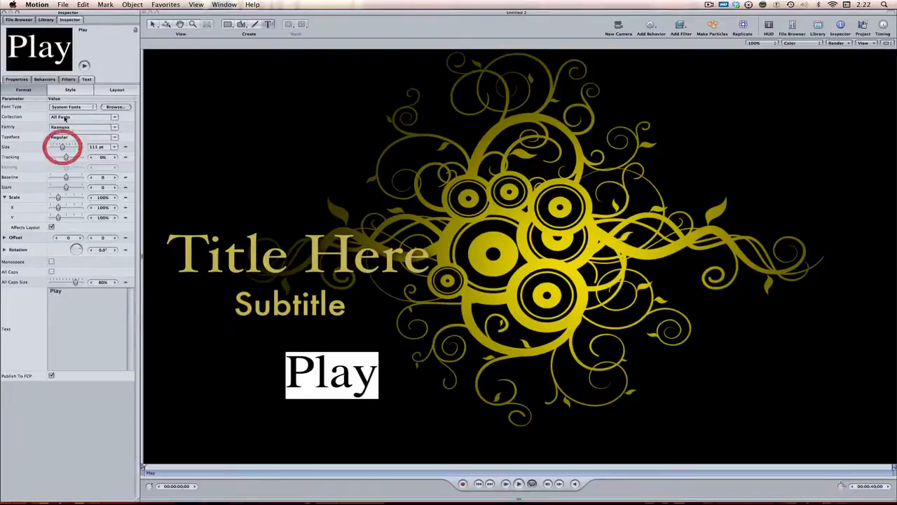
left_click(73, 89)
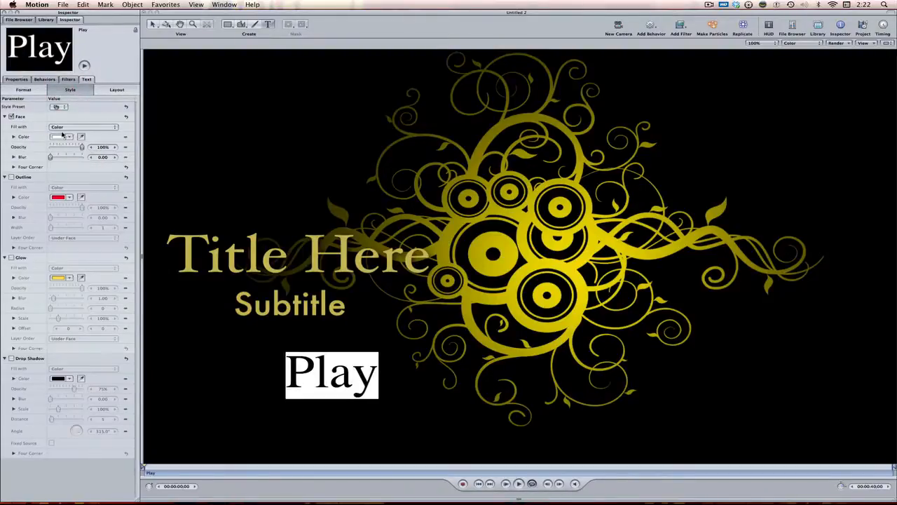
left_click(82, 136)
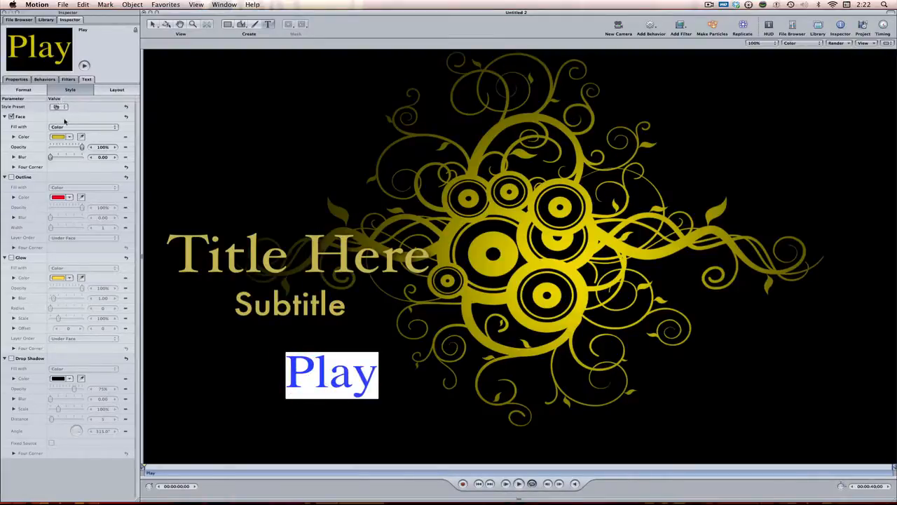
Set the Play text in Synchro LET and position it below the subtitle
left_click(24, 89)
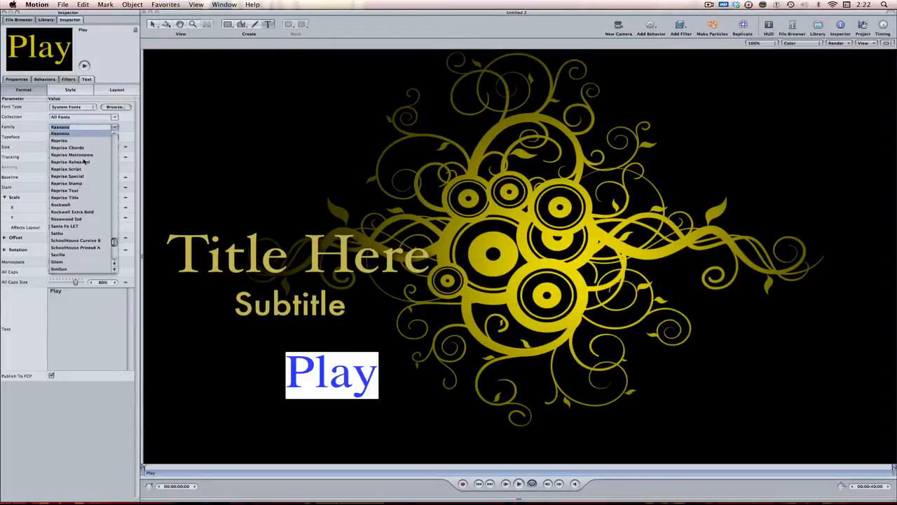
left_click(70, 232)
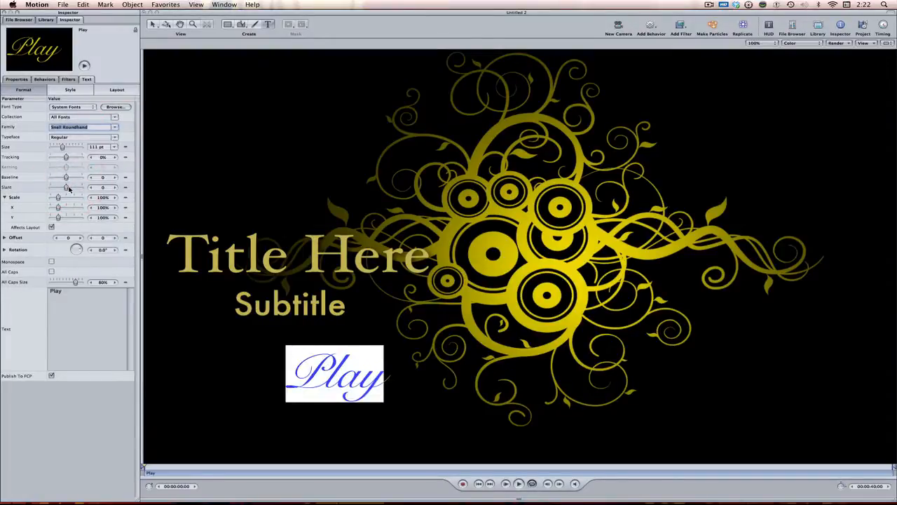
left_click(82, 127)
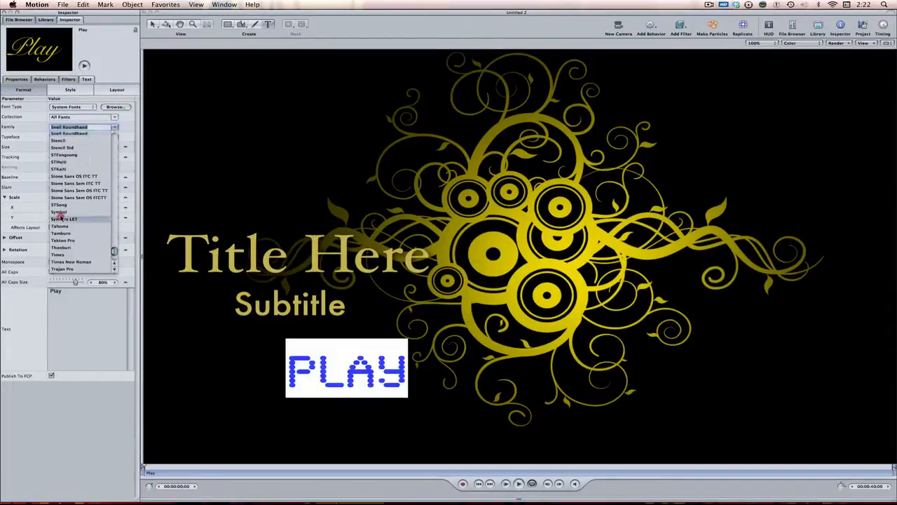
left_click(62, 218)
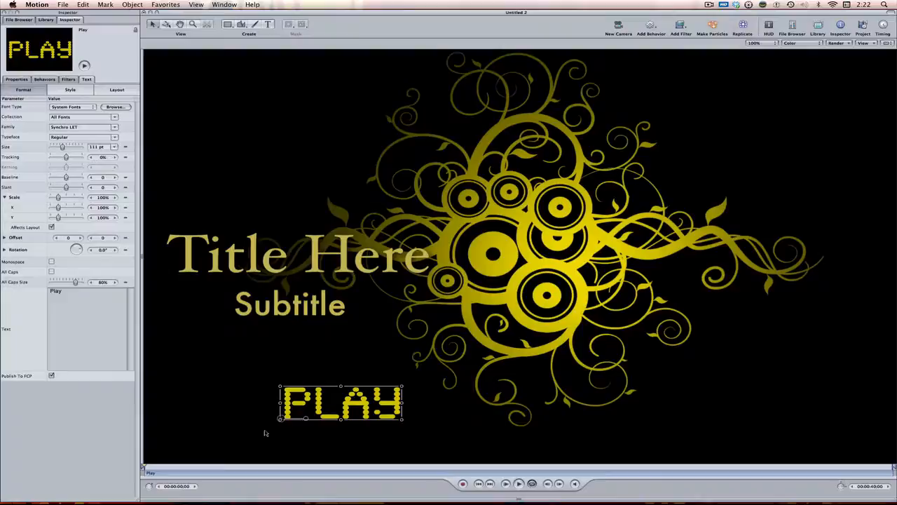
left_click_drag(341, 401, 328, 385)
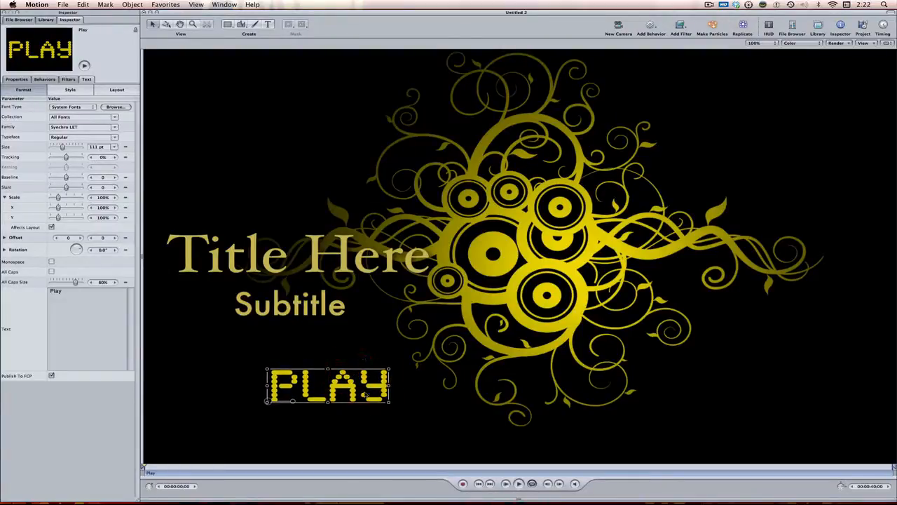
left_click_drag(327, 387, 335, 392)
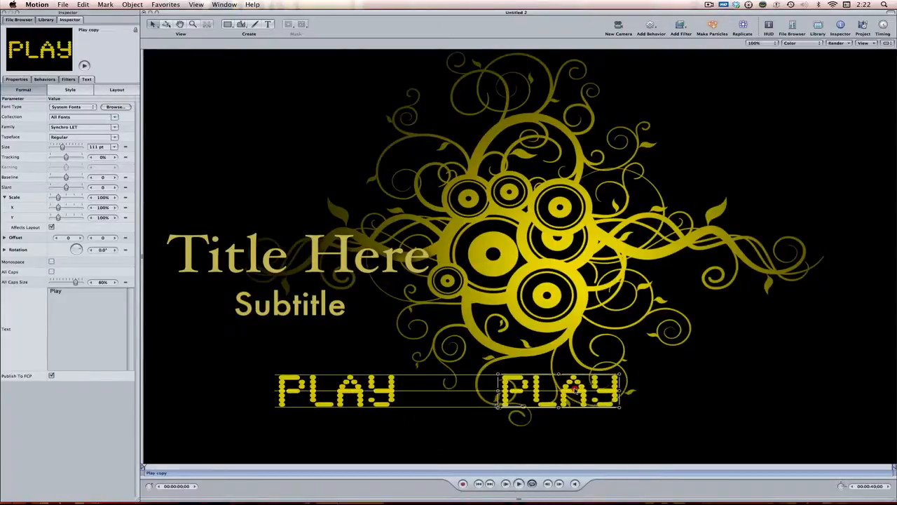
Change the copied PLAY label's text to 'SCENE SELECTION'
double_click(557, 390)
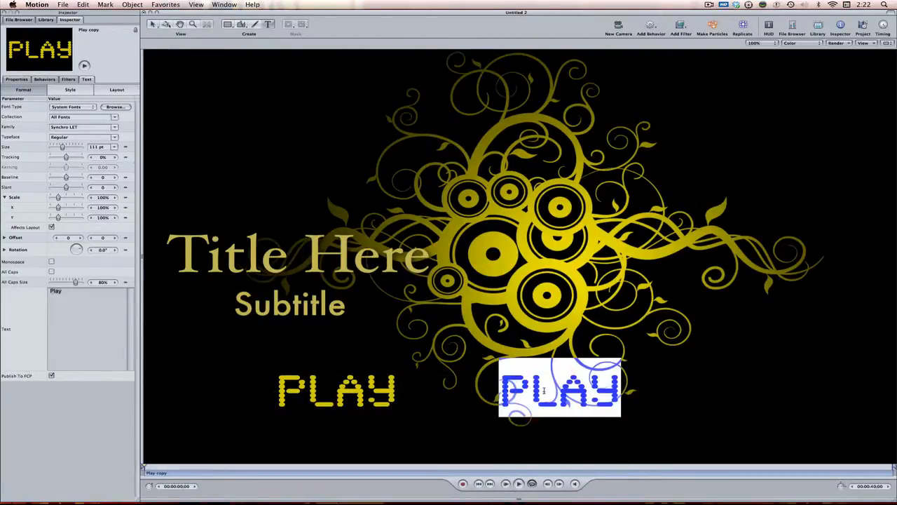
type("SCENE SELECT")
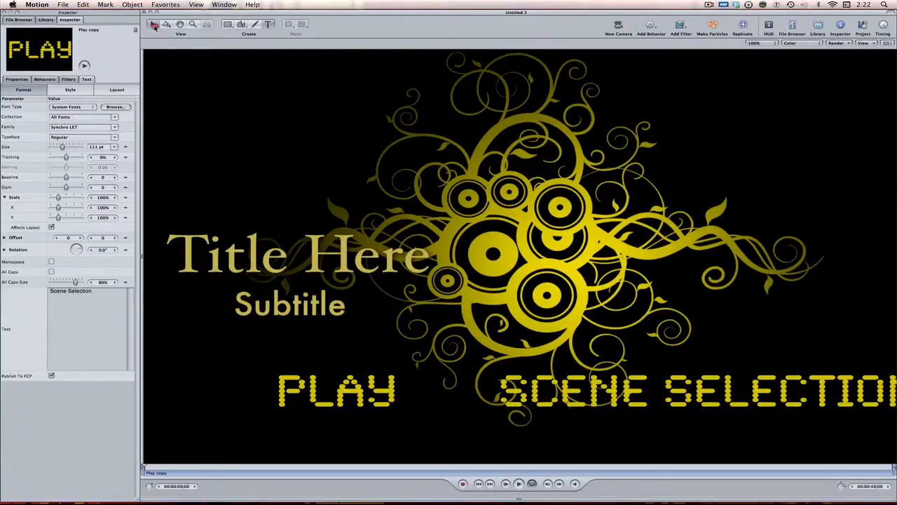
left_click(321, 388)
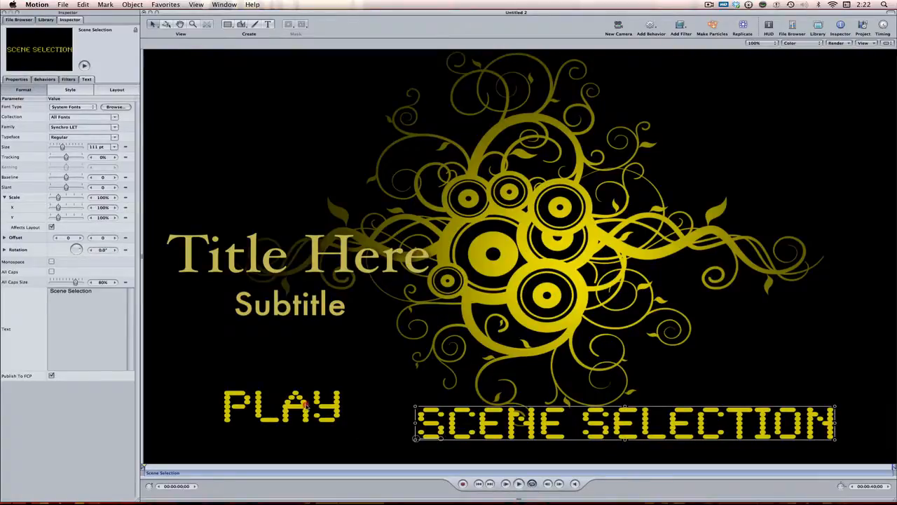
Reposition the PLAY and SCENE SELECTION labels along the bottom of the frame
left_click(282, 406)
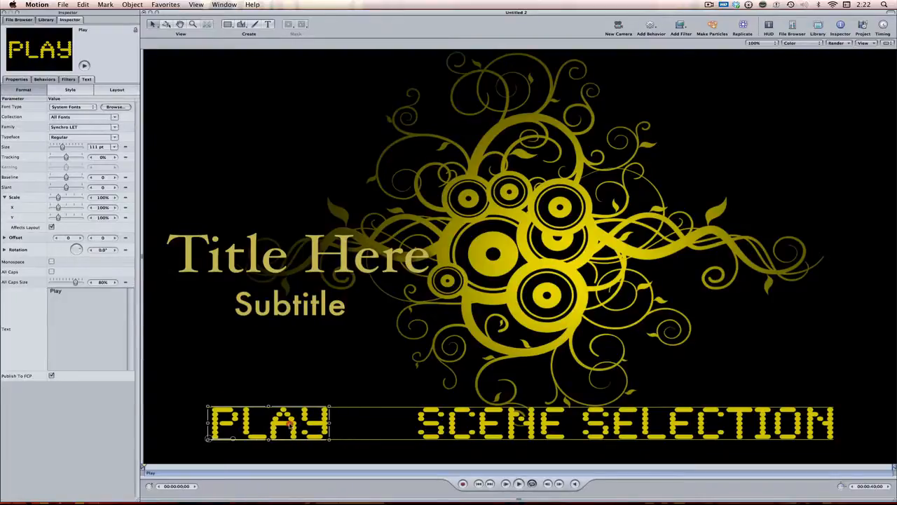
left_click(631, 424)
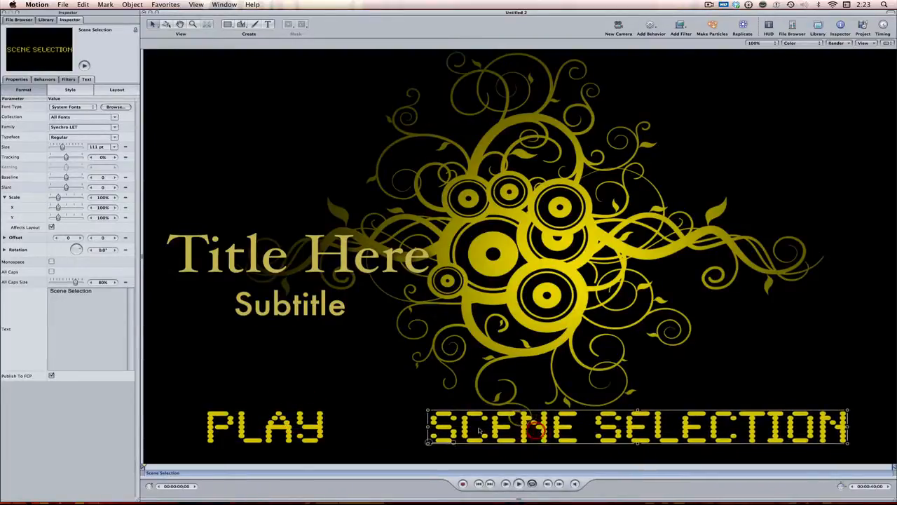
left_click(265, 425)
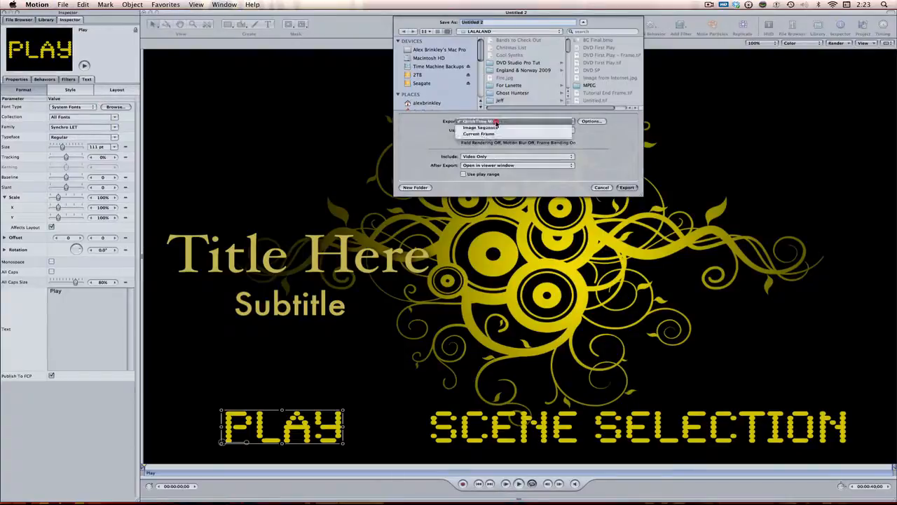
Export the current frame from Motion as a TIFF named 'End Frame with Menu'
left_click(494, 133)
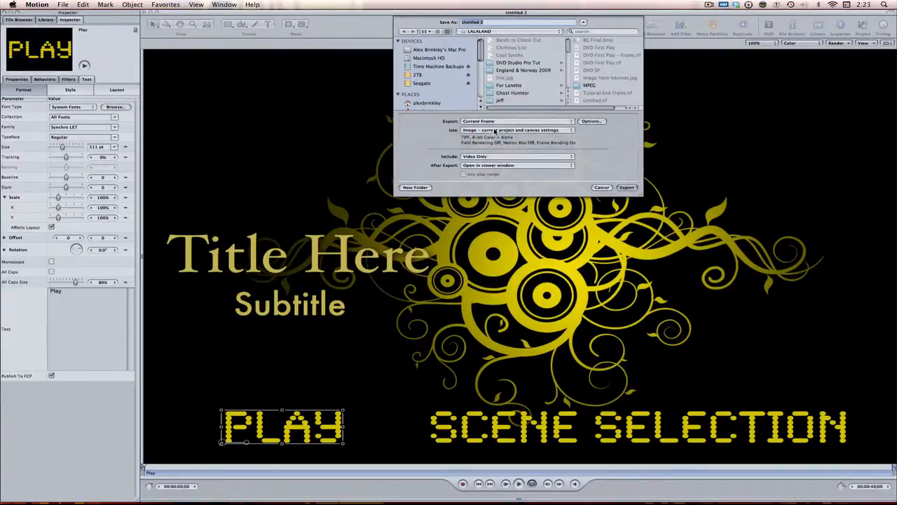
left_click(519, 129)
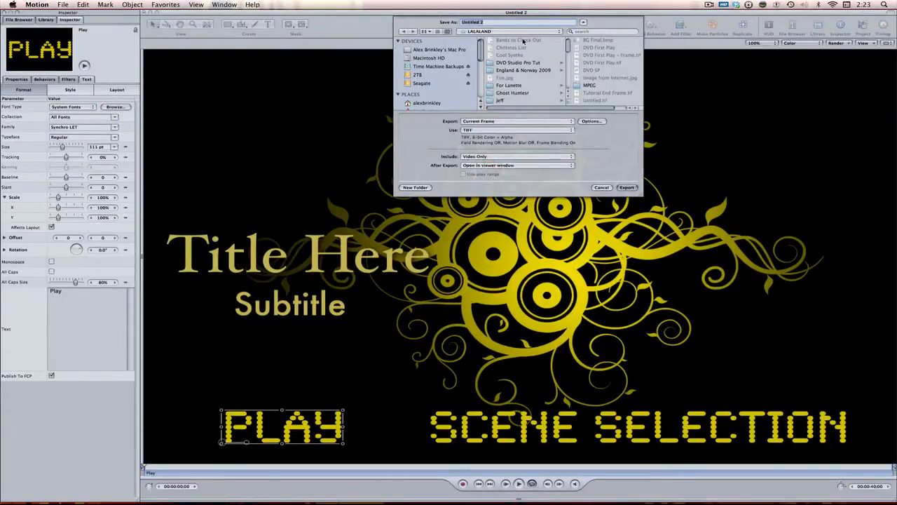
type("End Frame Tutorial - w/")
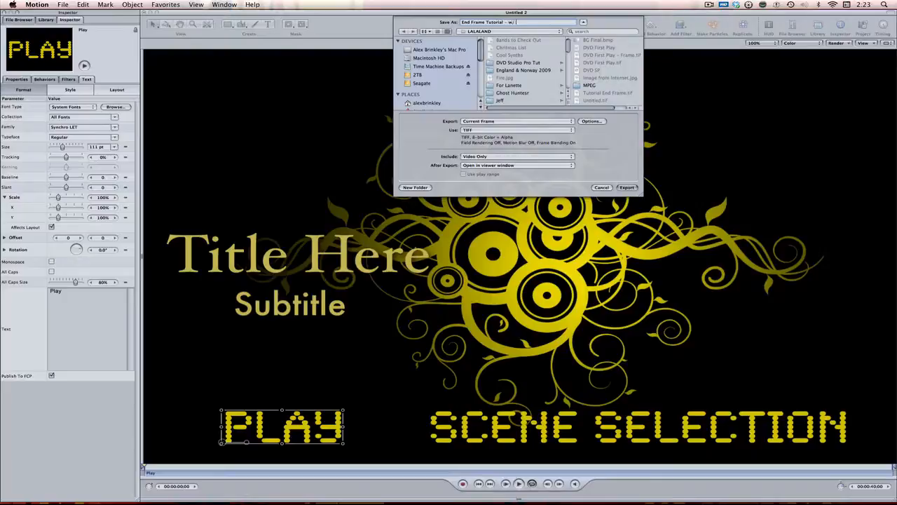
type("Menu")
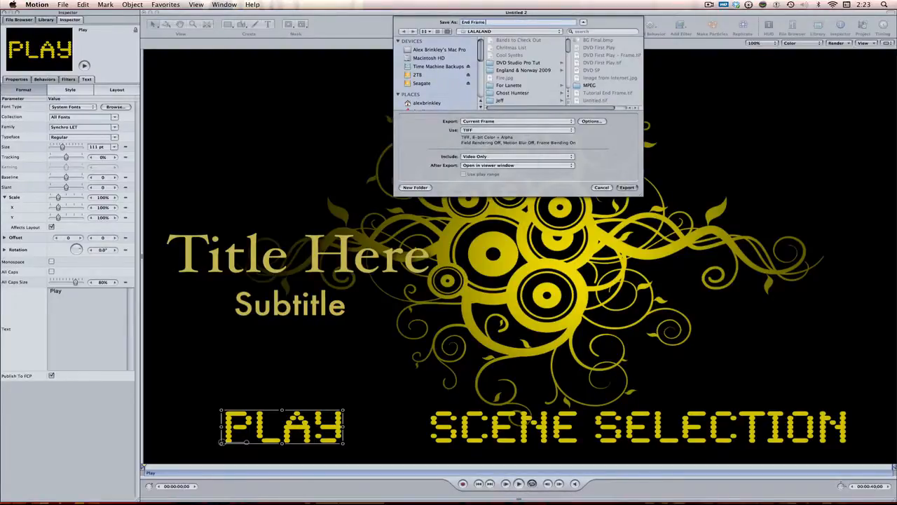
type("with")
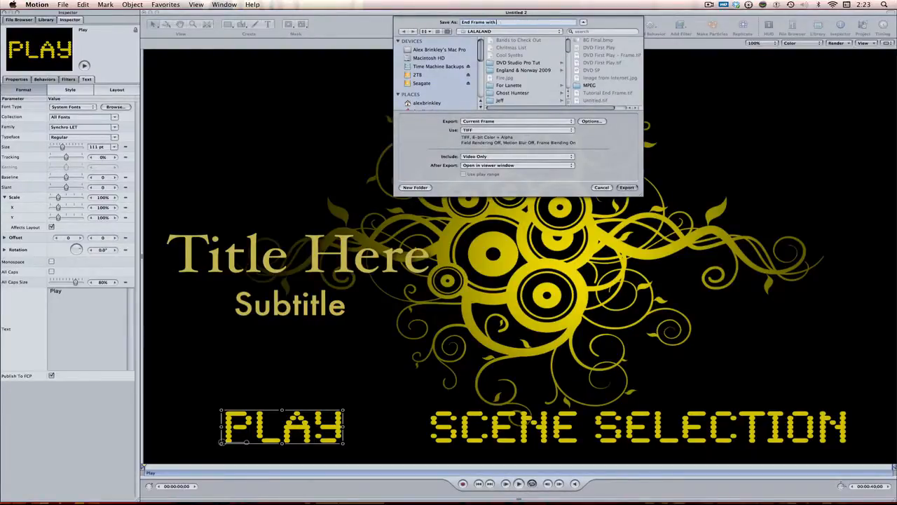
left_click(627, 187)
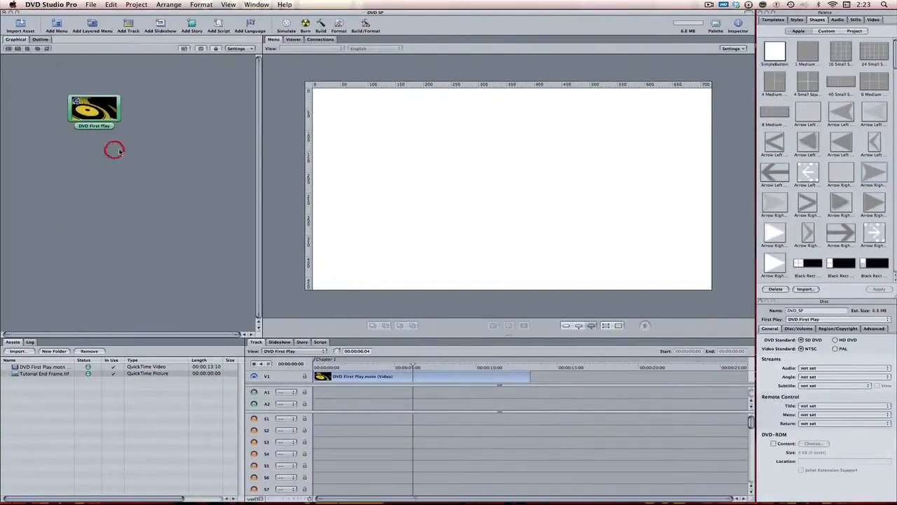
Import 'End Frame with Menu.tif' from the LALALAND folder into the project assets
left_click(14, 26)
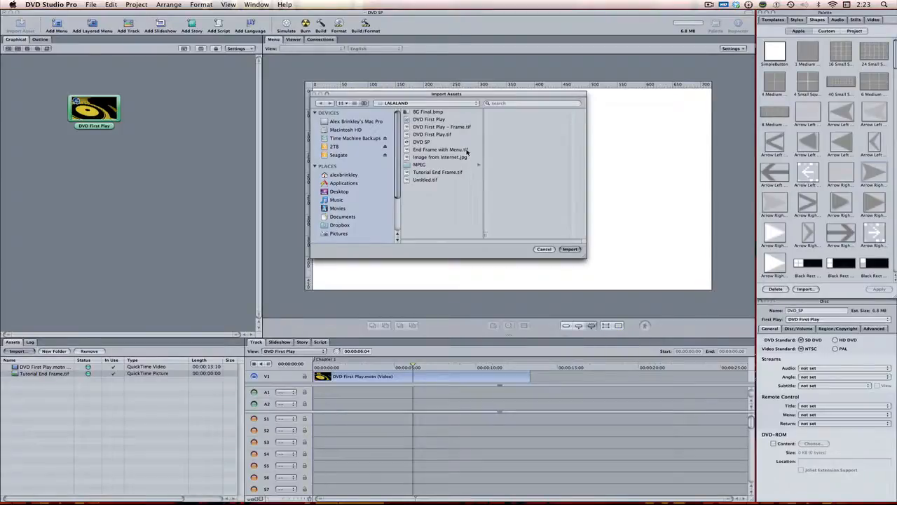
left_click(440, 150)
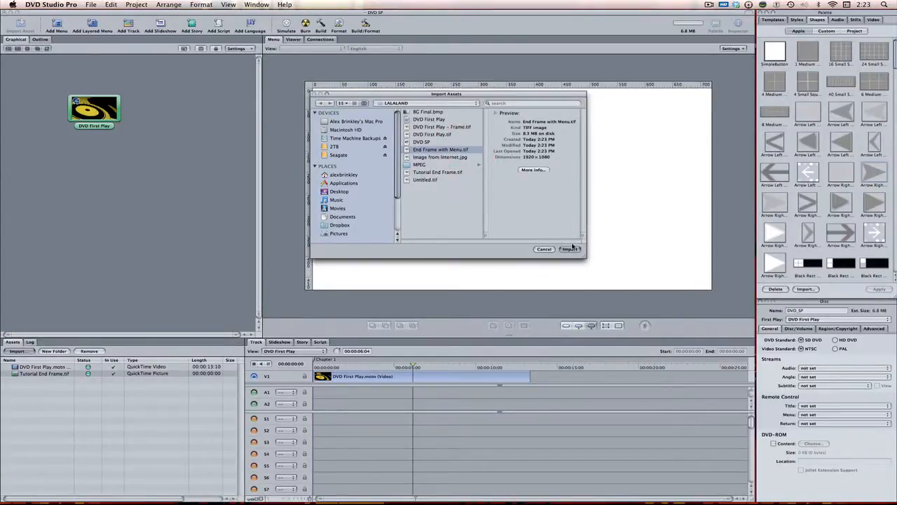
left_click(570, 249)
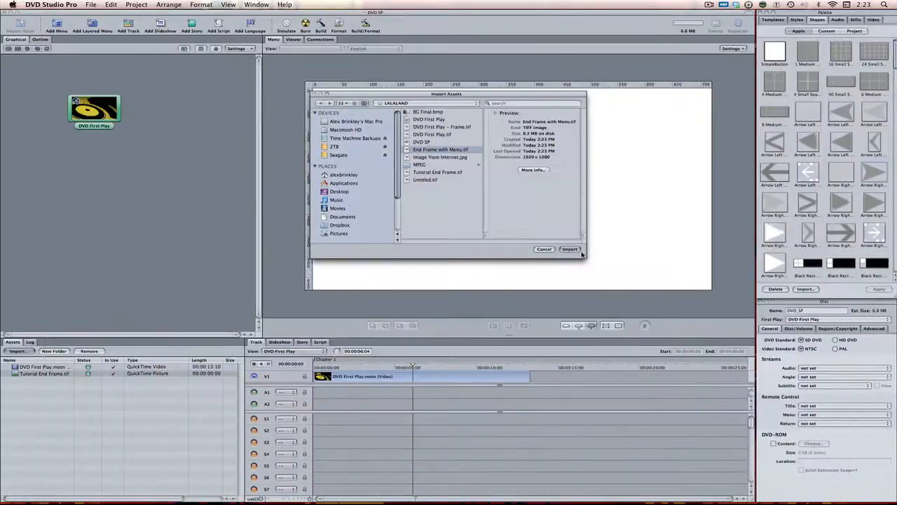
left_click(569, 249)
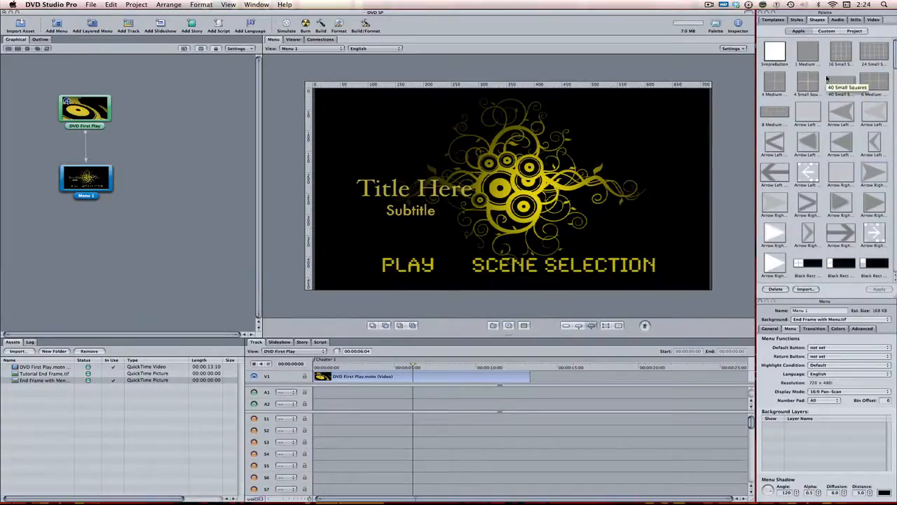
mouse_move(773, 236)
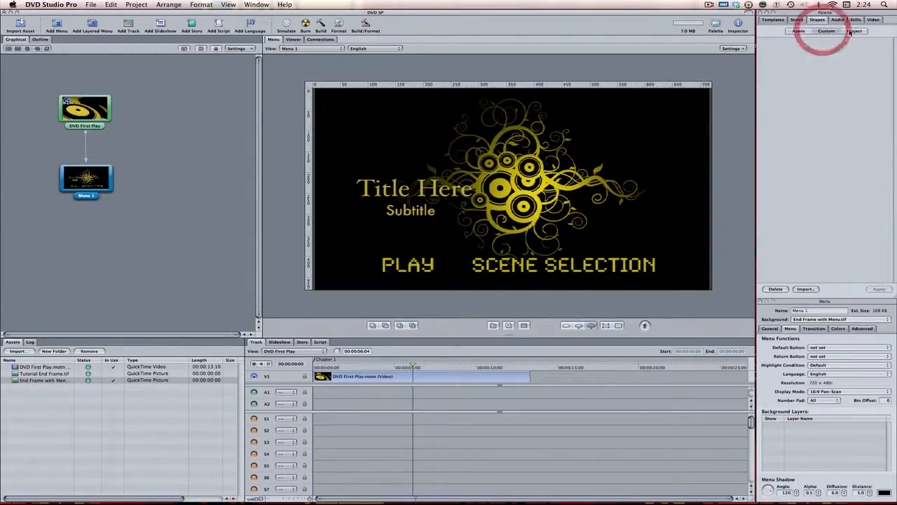
Add arrow button shapes from the Palette's Shapes beside PLAY and SCENE SELECTION
left_click(808, 27)
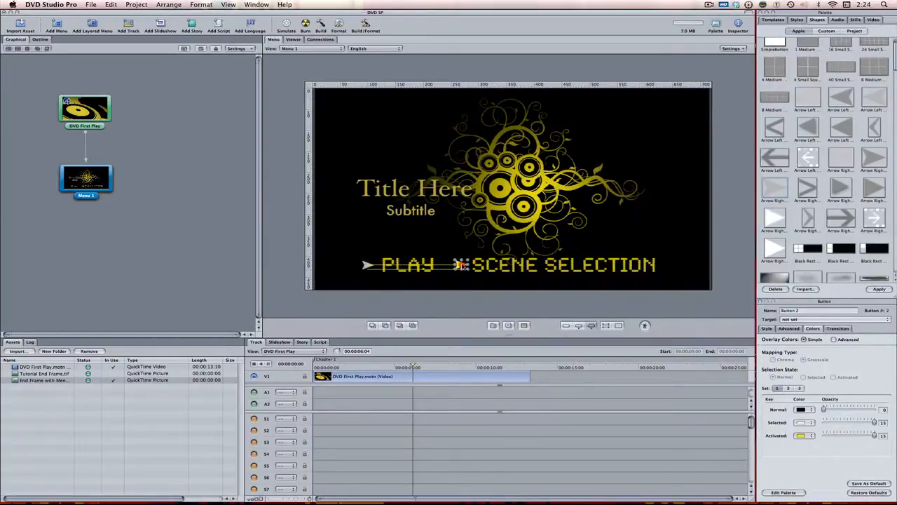
left_click(463, 265)
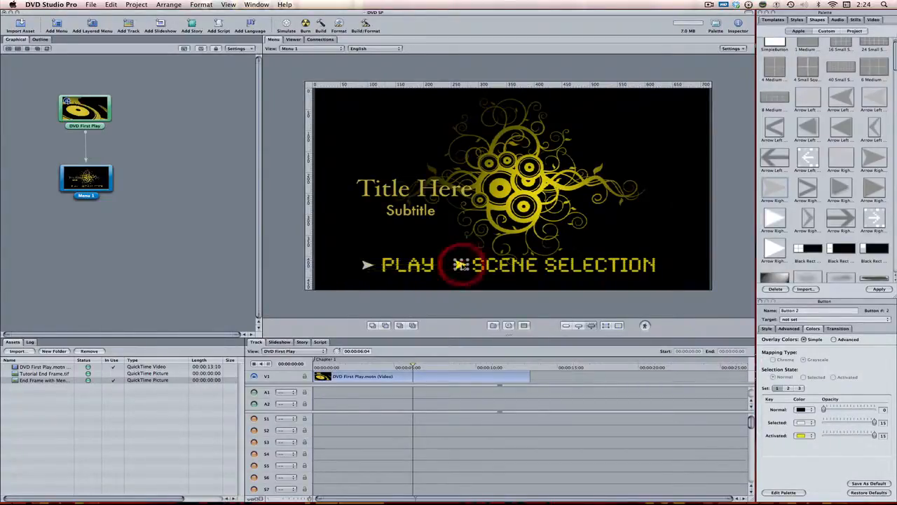
mouse_move(489, 295)
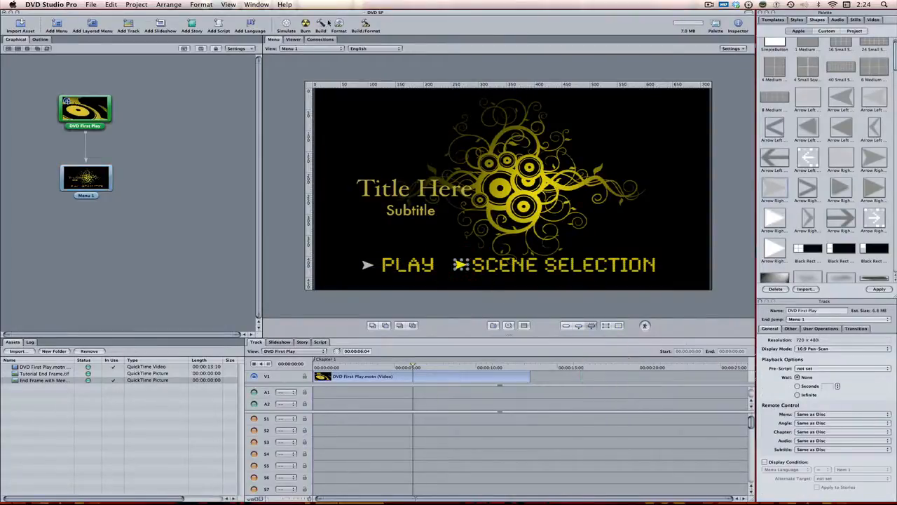
Run the Simulator in 16:9 display mode, playing through to Menu 1
left_click(282, 25)
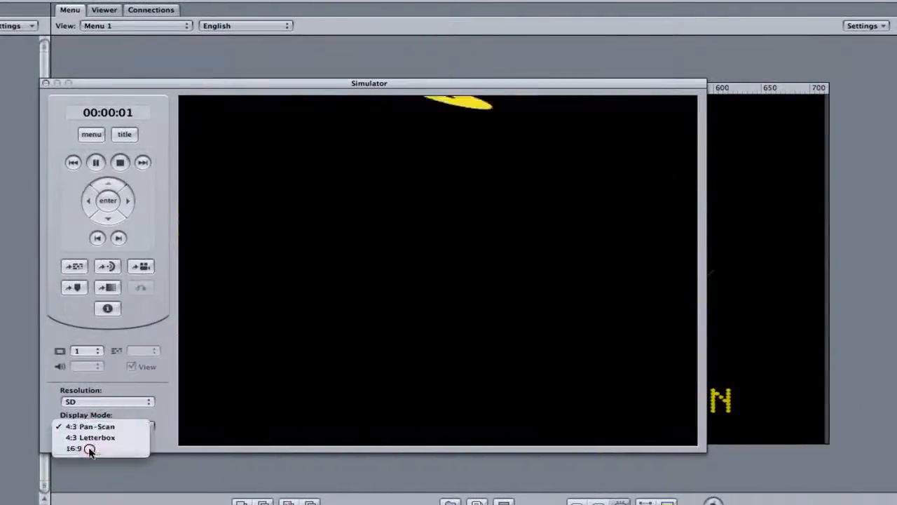
left_click(73, 447)
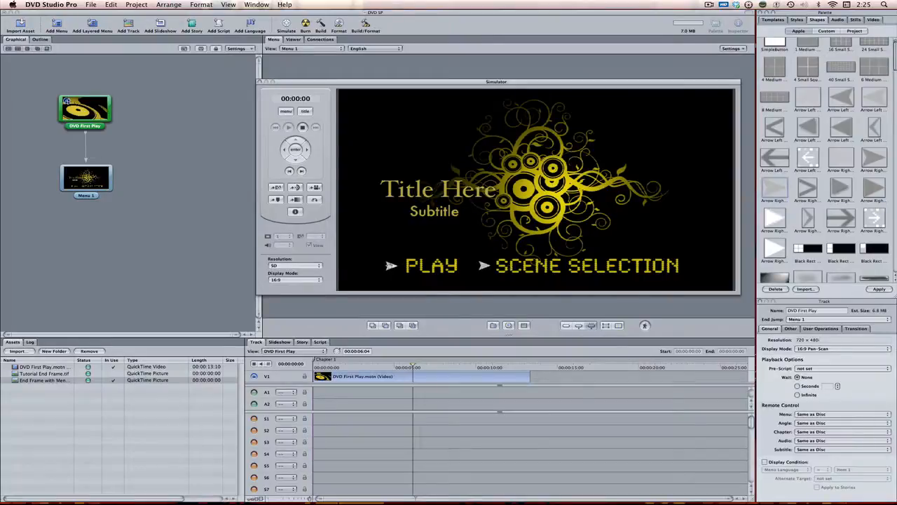
mouse_move(374, 264)
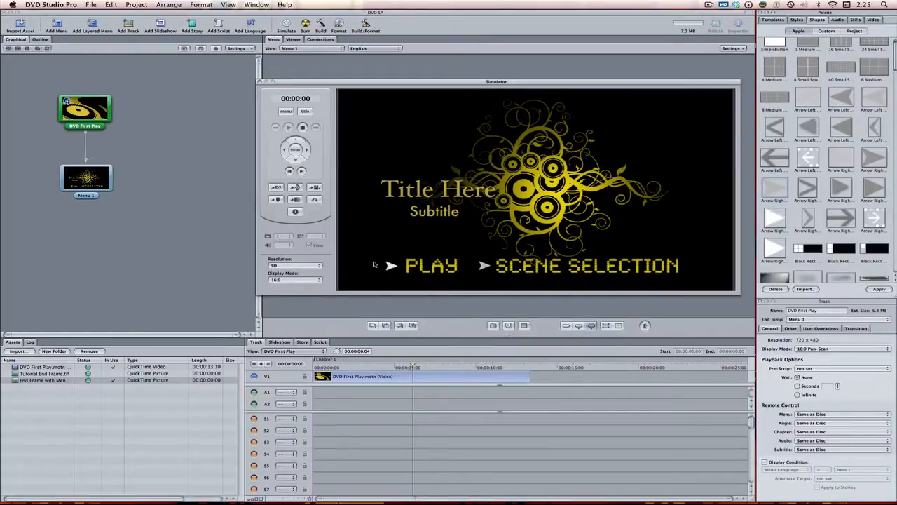